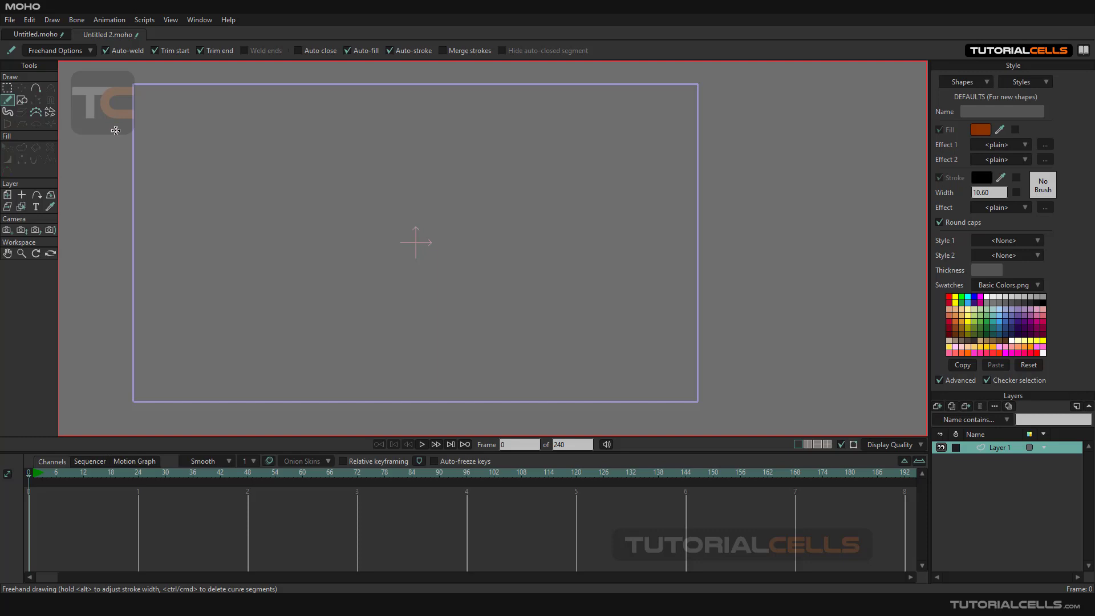
mouse_move(212, 153)
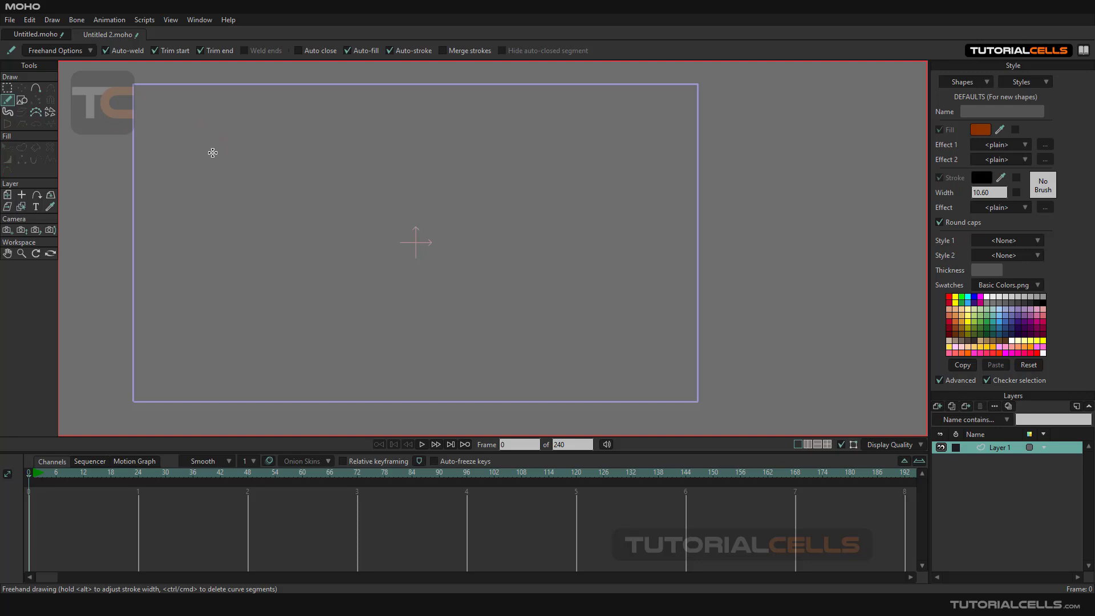
mouse_move(200, 125)
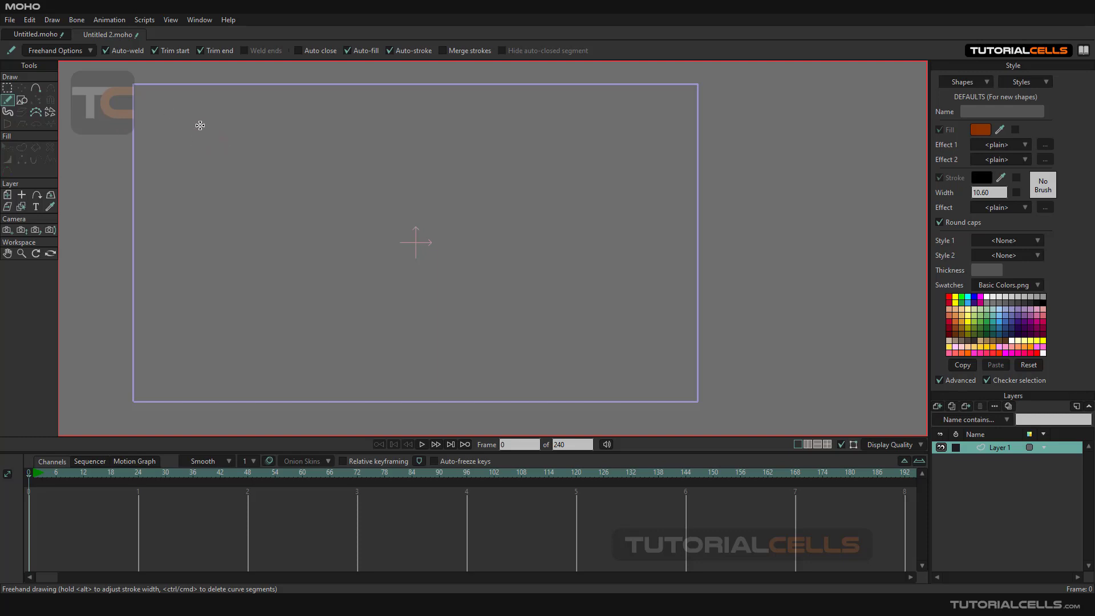
mouse_move(218, 148)
text(43)
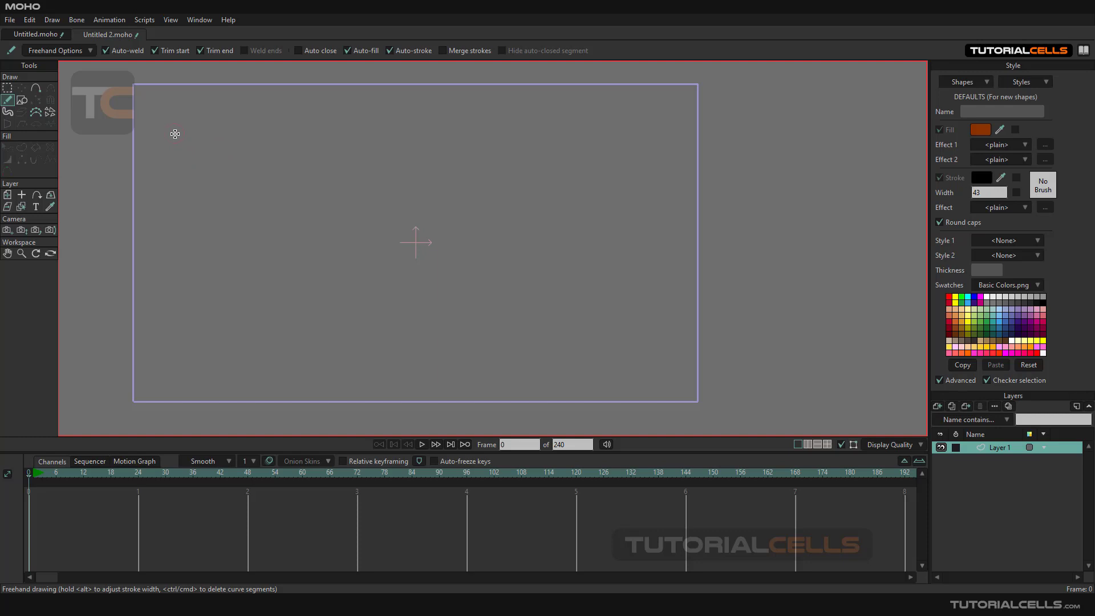
mouse_move(49, 103)
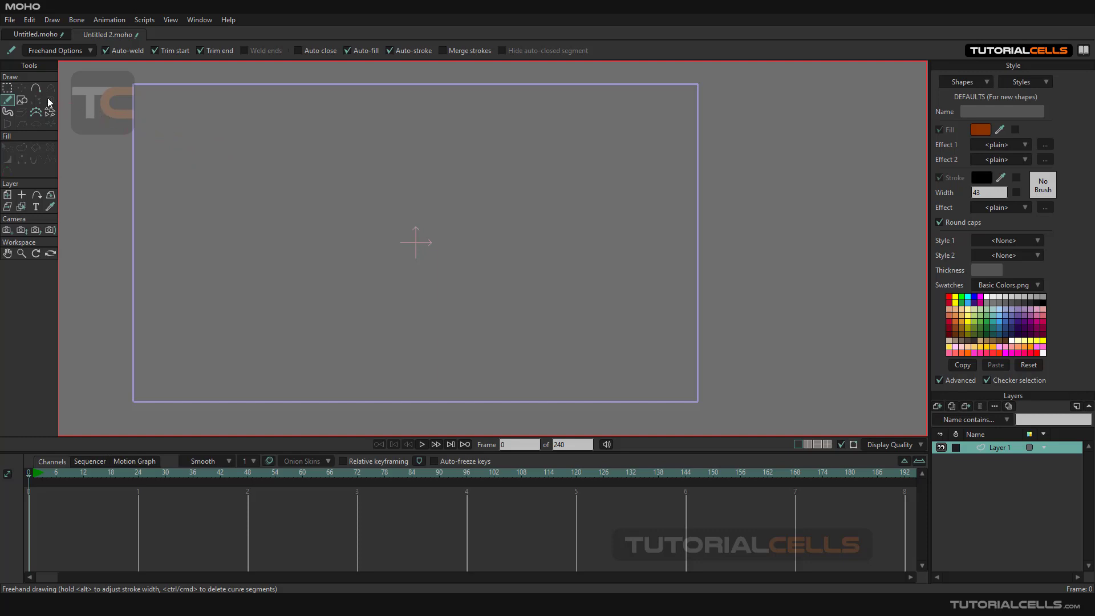
mouse_move(47, 109)
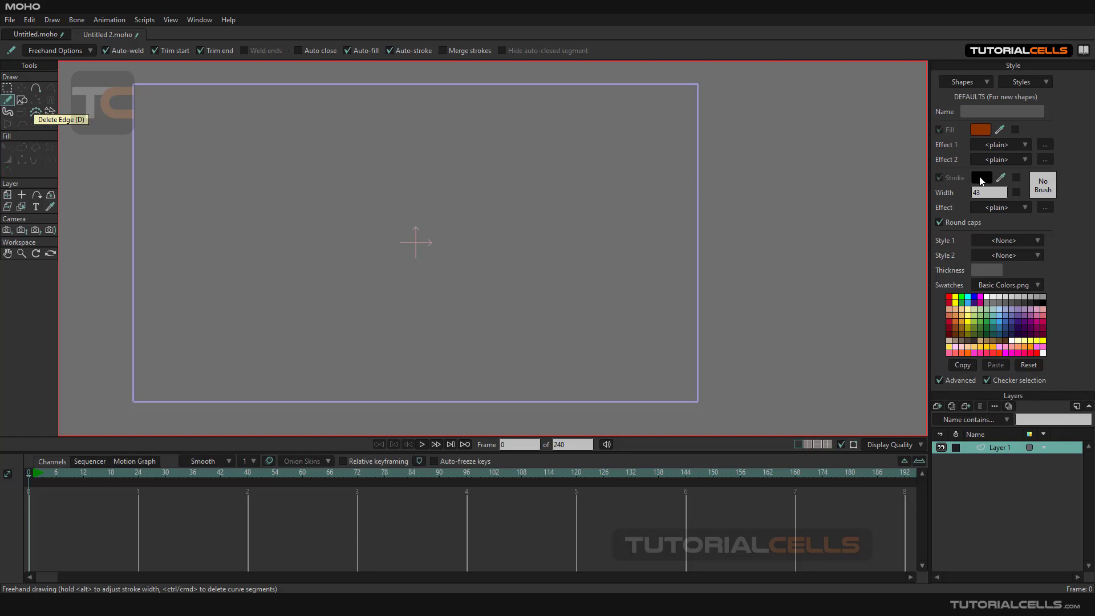
- Set the stroke colour to black and draw a small closed loop beside the branches
click(980, 177)
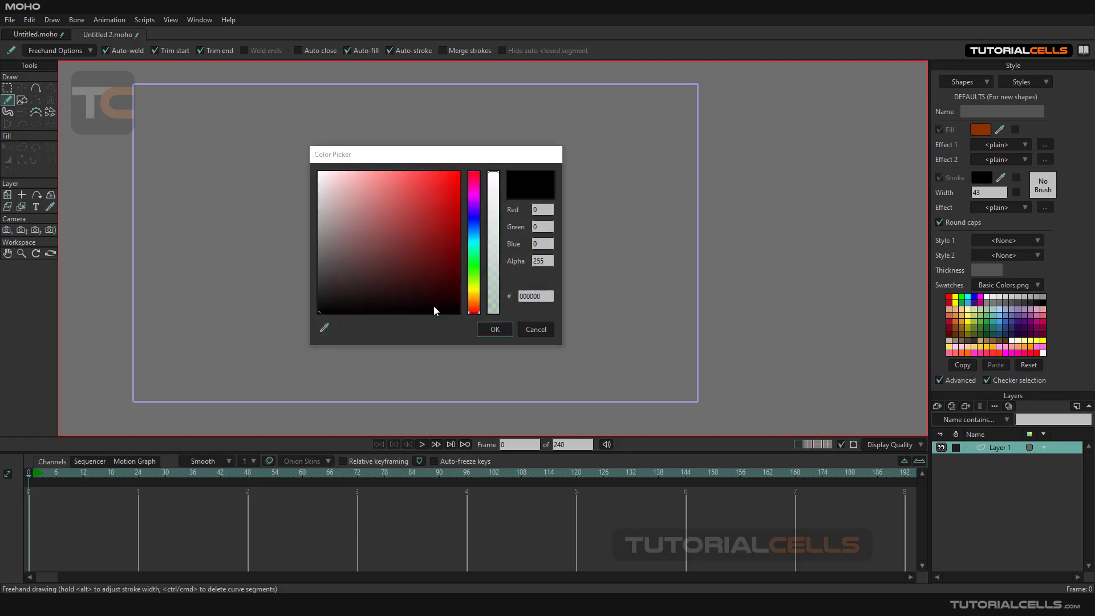
click(494, 329)
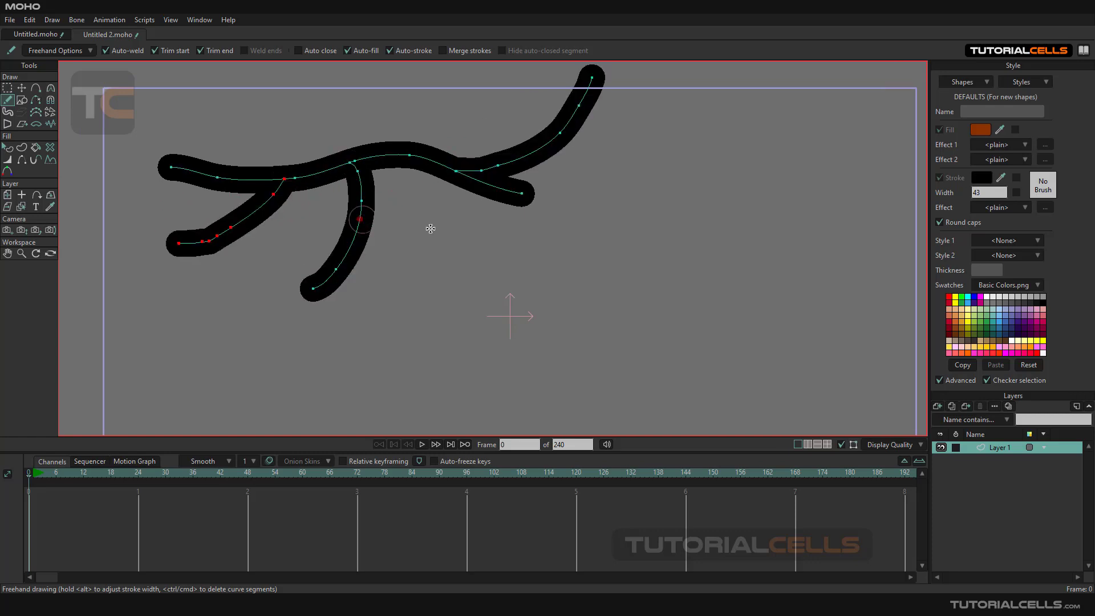
drag(363, 217, 520, 192)
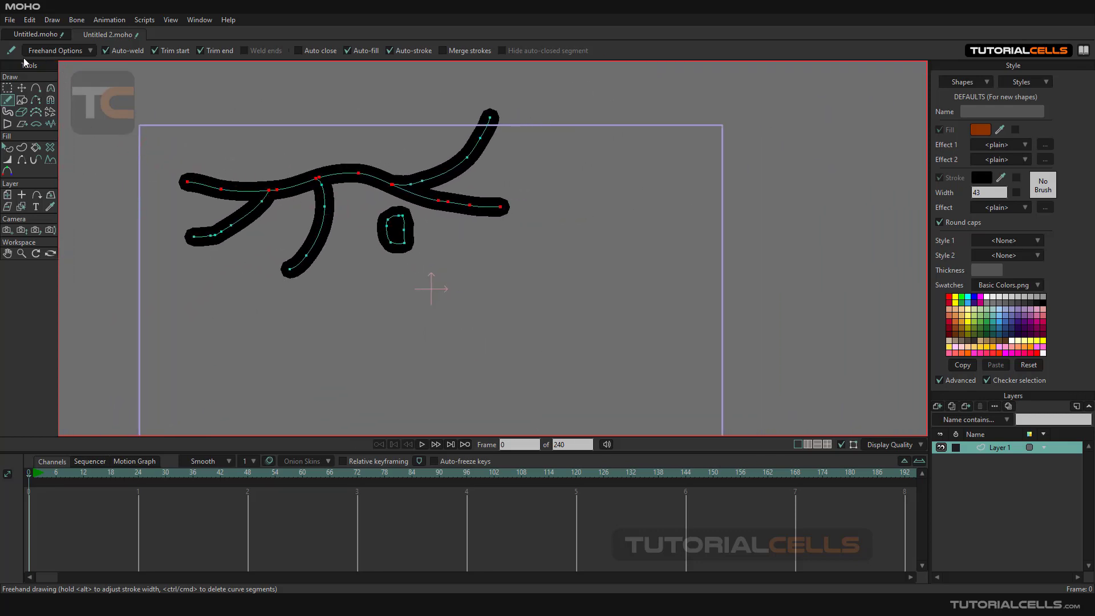
- Review Freehand Options with Point reduction at 15, then close the panel
click(59, 50)
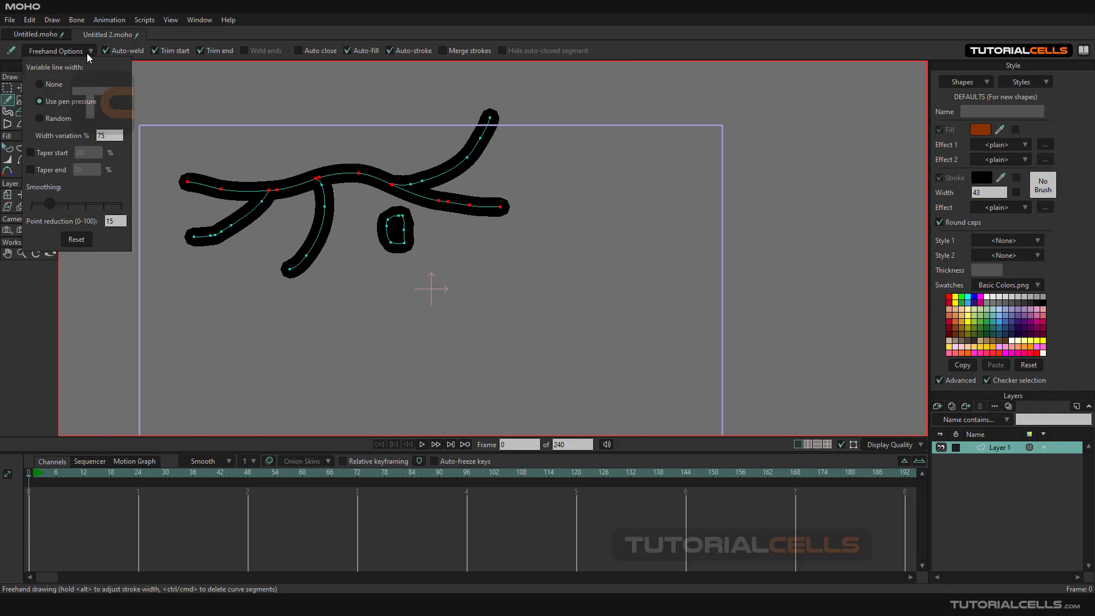
mouse_move(56, 90)
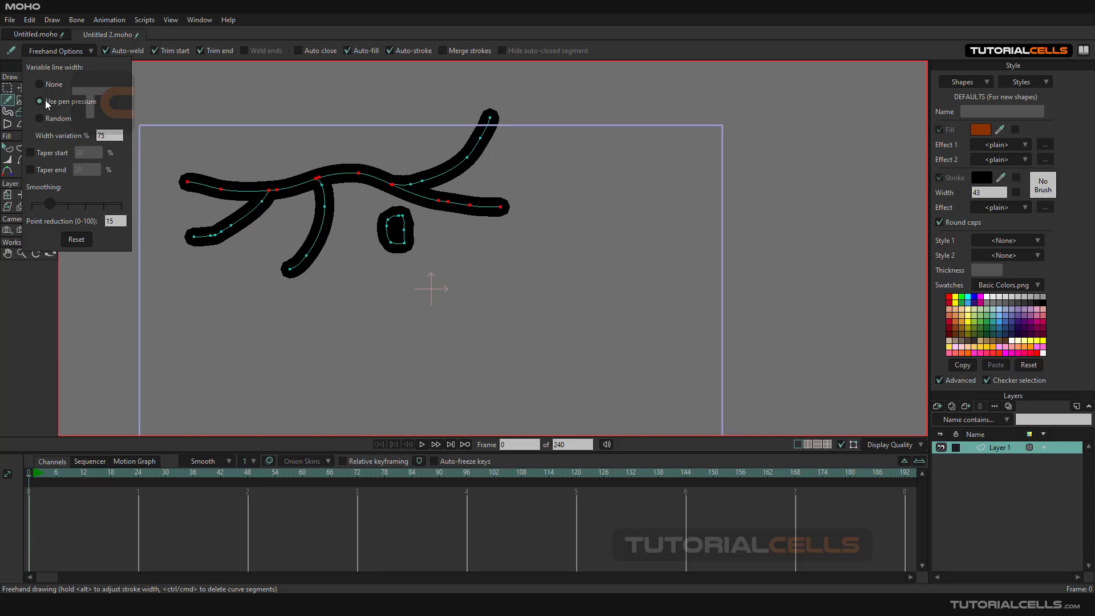
mouse_move(76, 108)
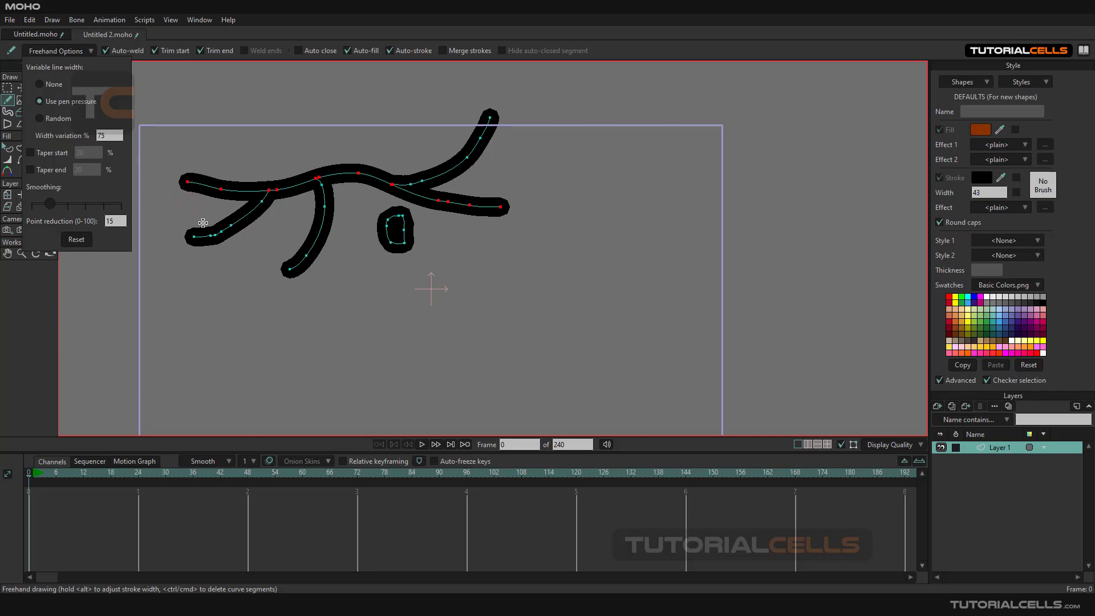
mouse_move(97, 163)
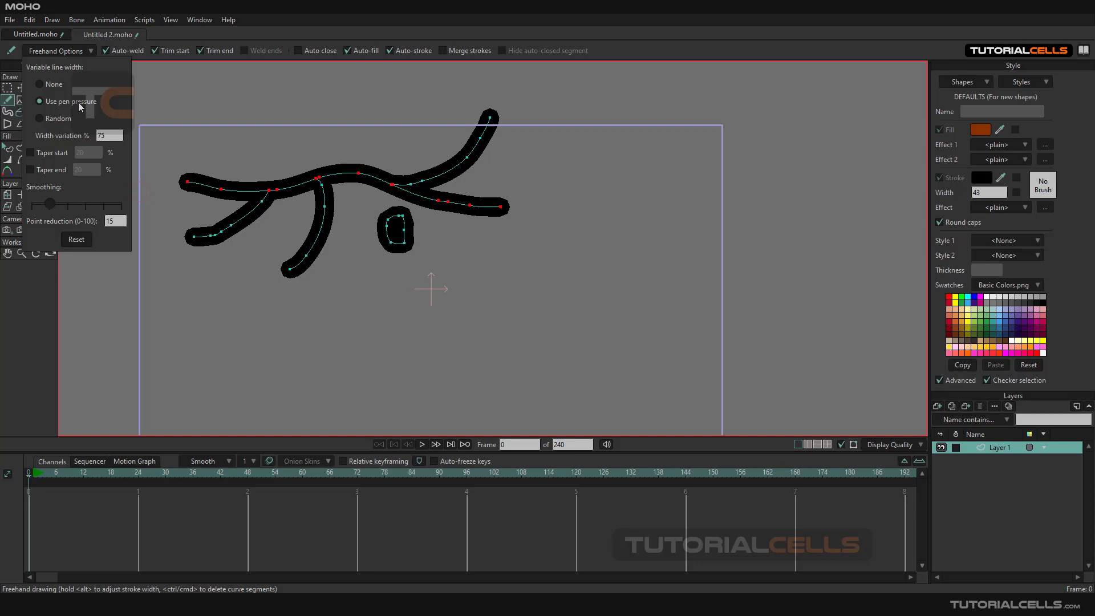
mouse_move(47, 116)
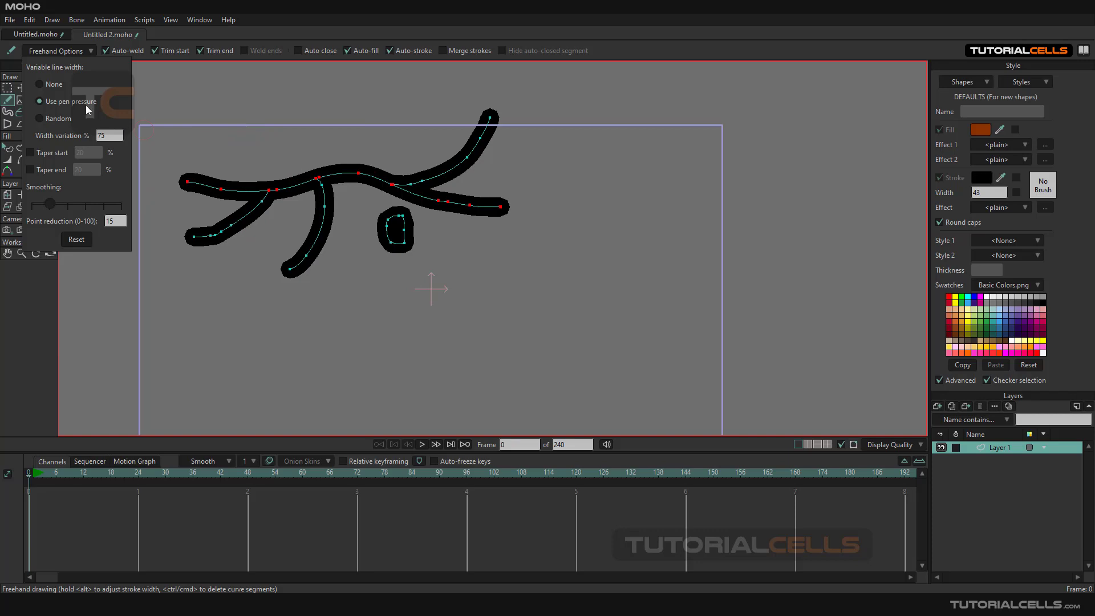
click(29, 152)
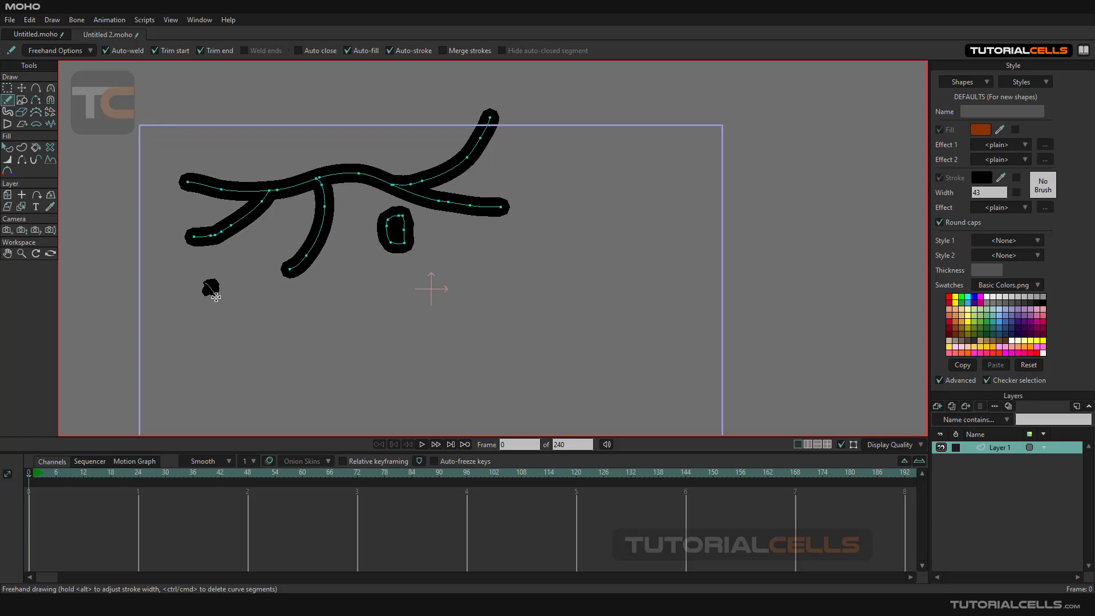
- Draw a long smile, enable 20% start and end taper, and draw a right-side hook
drag(203, 286, 420, 311)
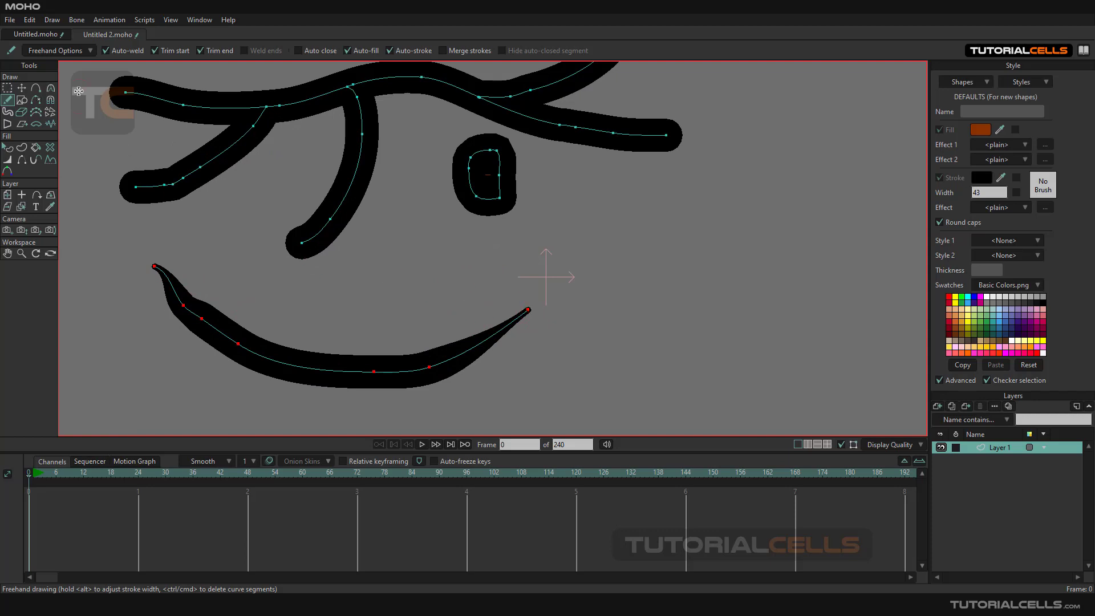
click(90, 51)
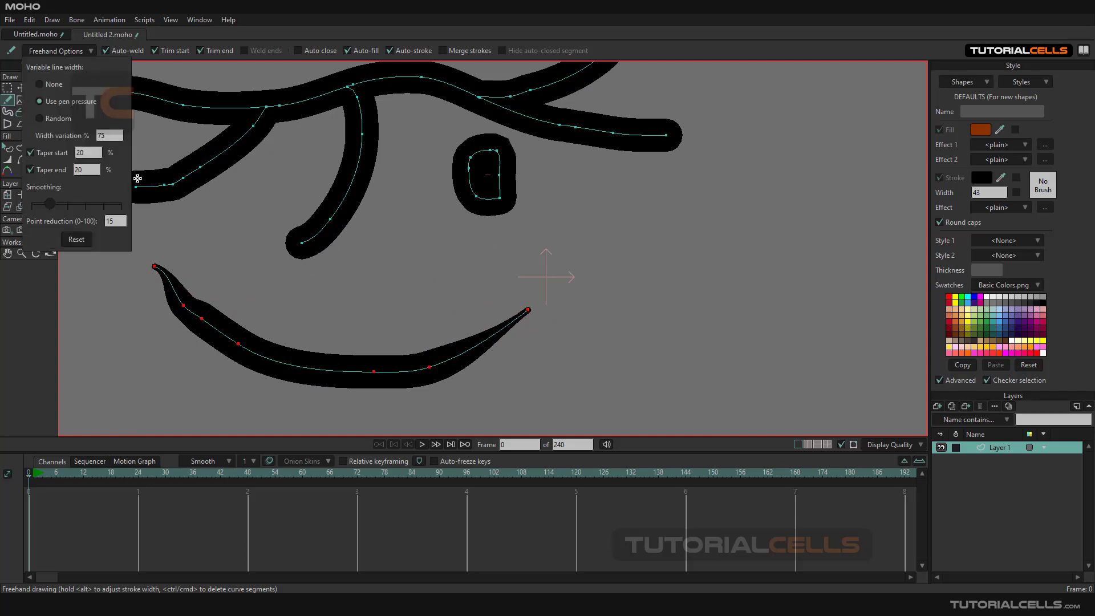
drag(636, 227, 681, 388)
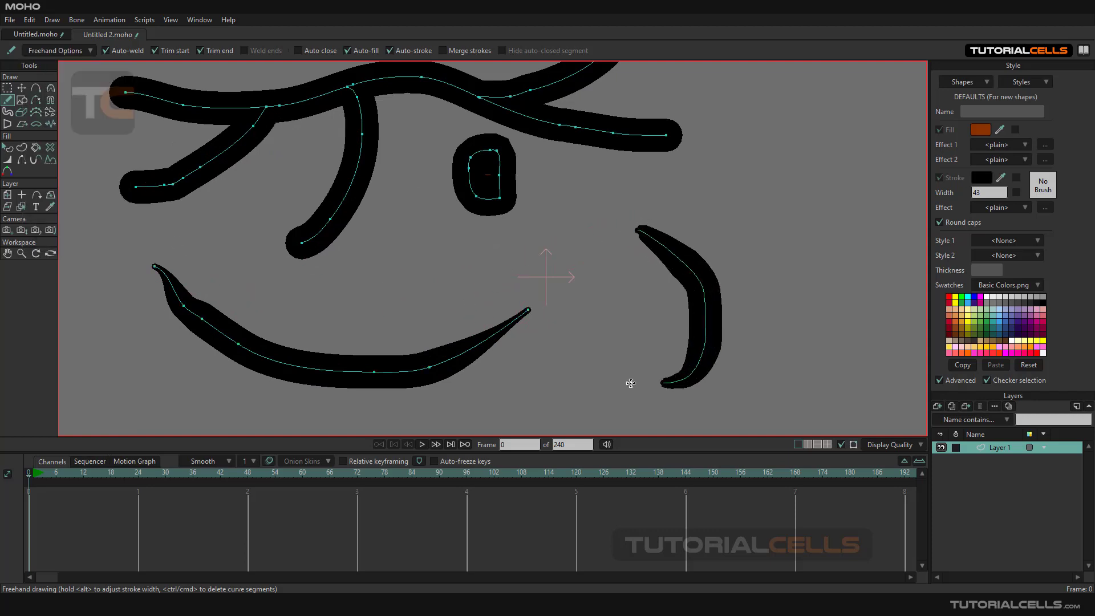
click(56, 50)
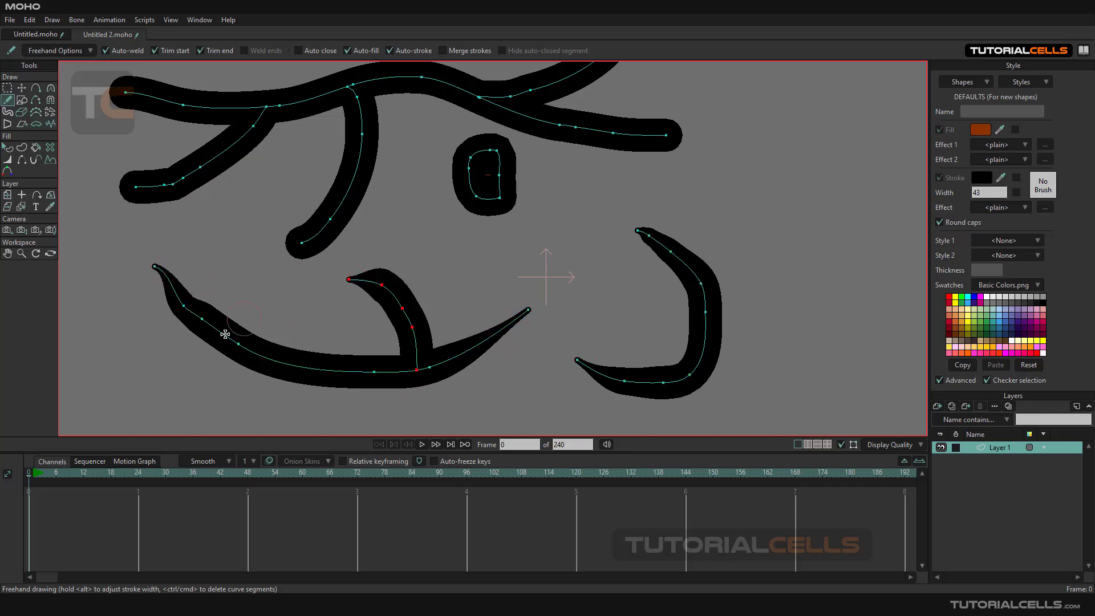
click(59, 50)
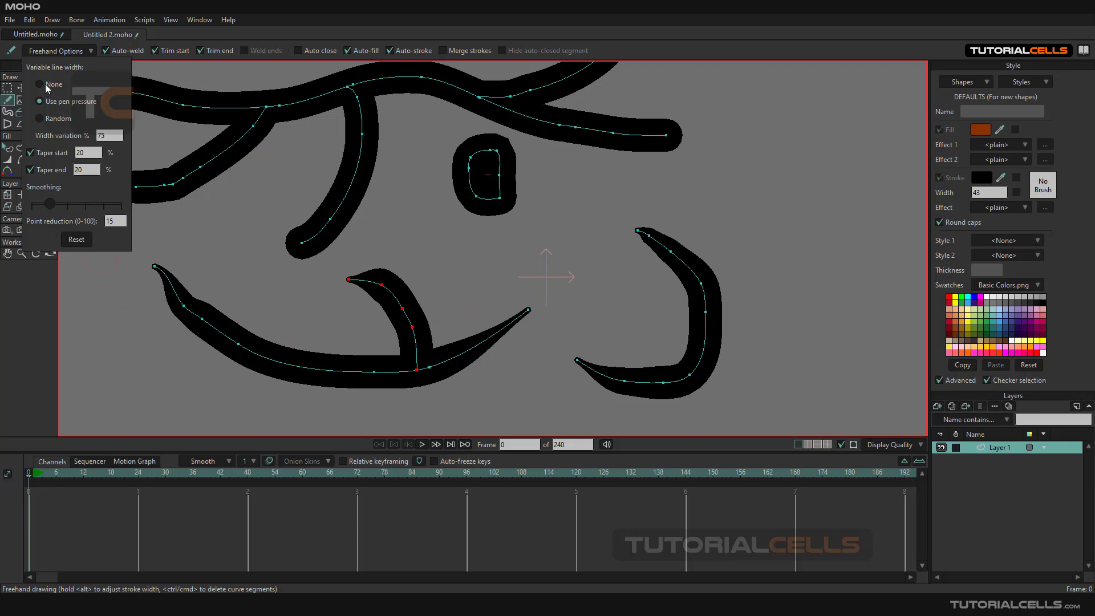
- Set Variable line width to None and draw a crossbar meeting the tall stroke
click(40, 84)
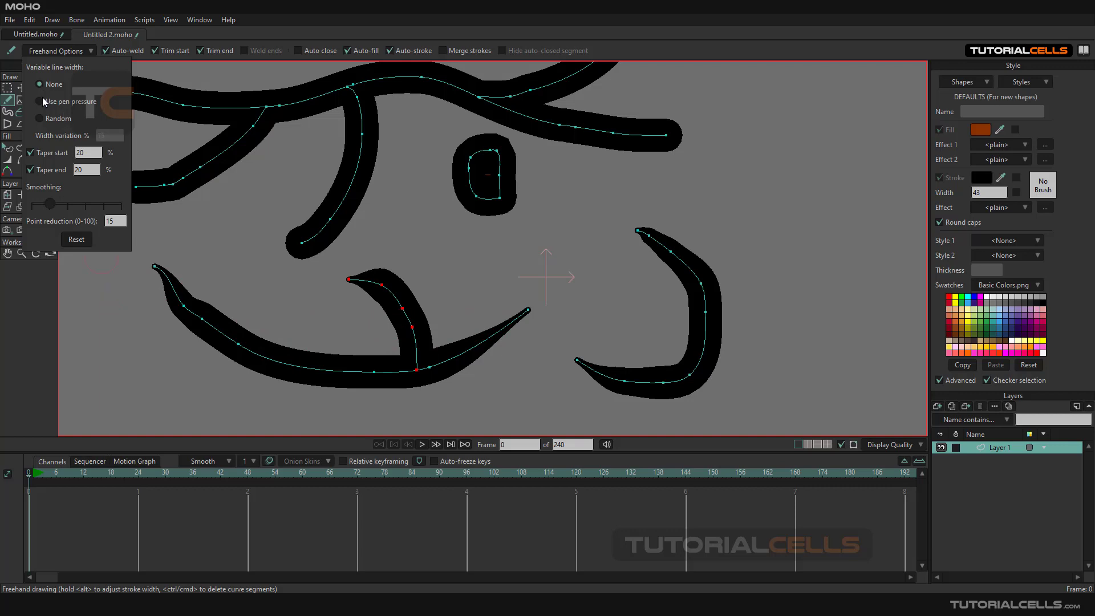
click(40, 118)
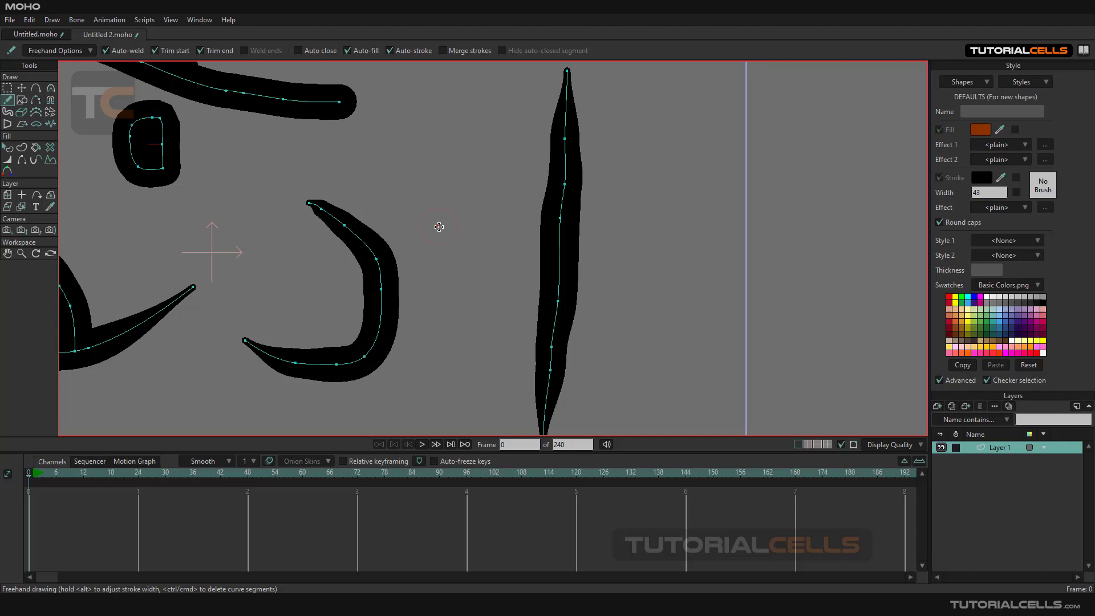
drag(560, 240, 782, 241)
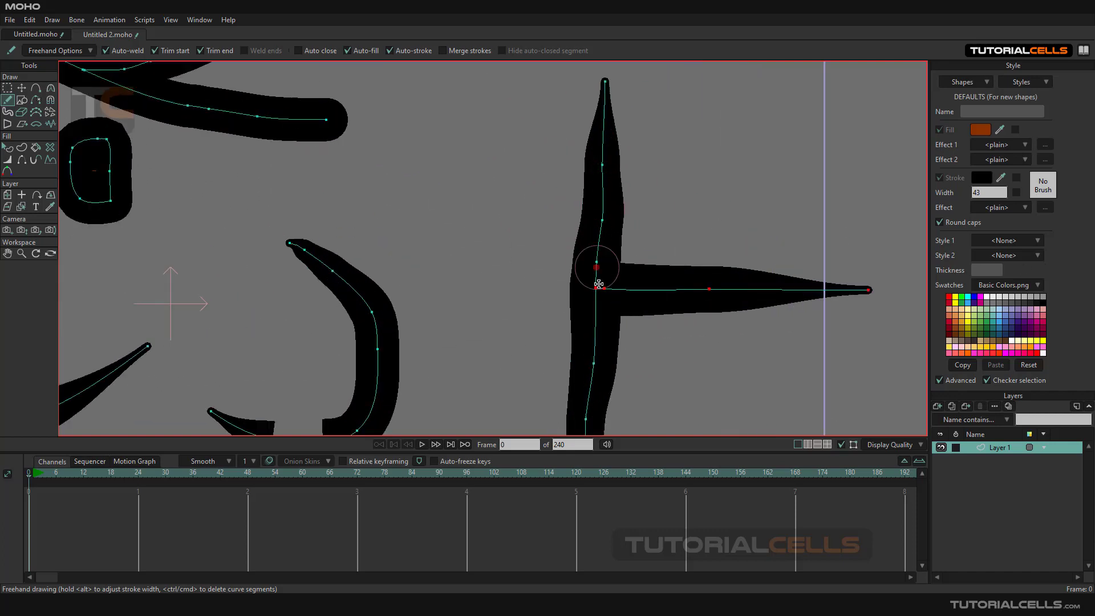
- Switch Variable line width to Random with 75% width variation
click(56, 51)
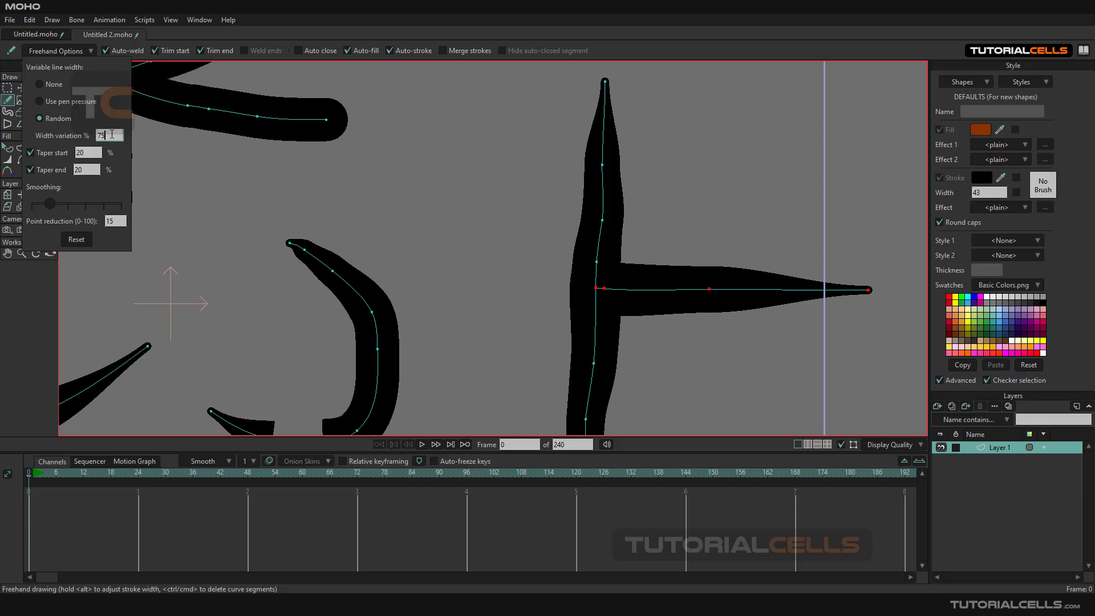
triple_click(103, 136)
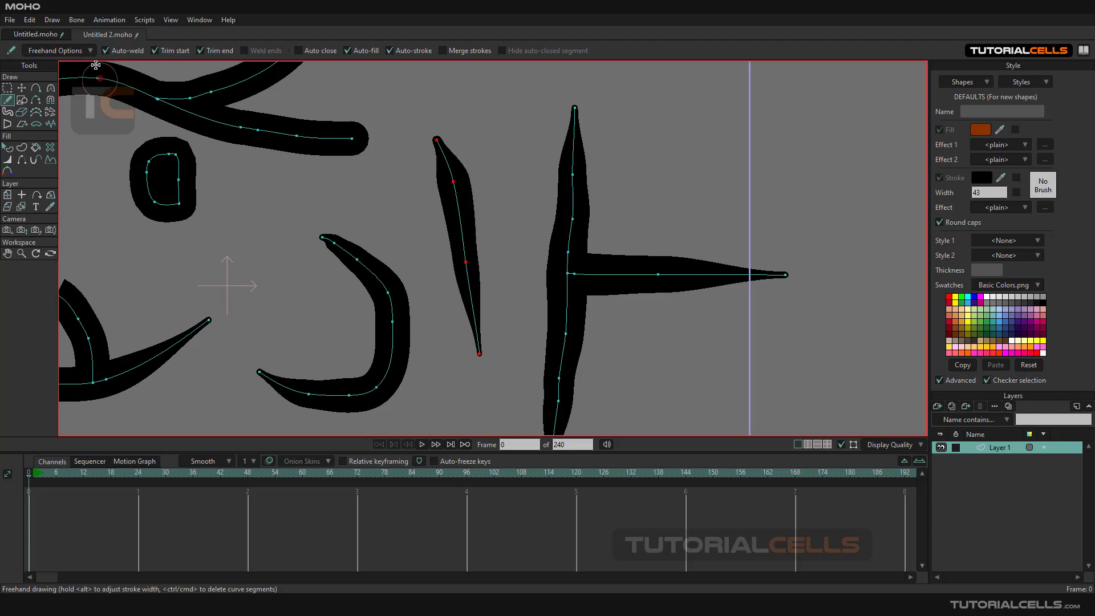
click(90, 50)
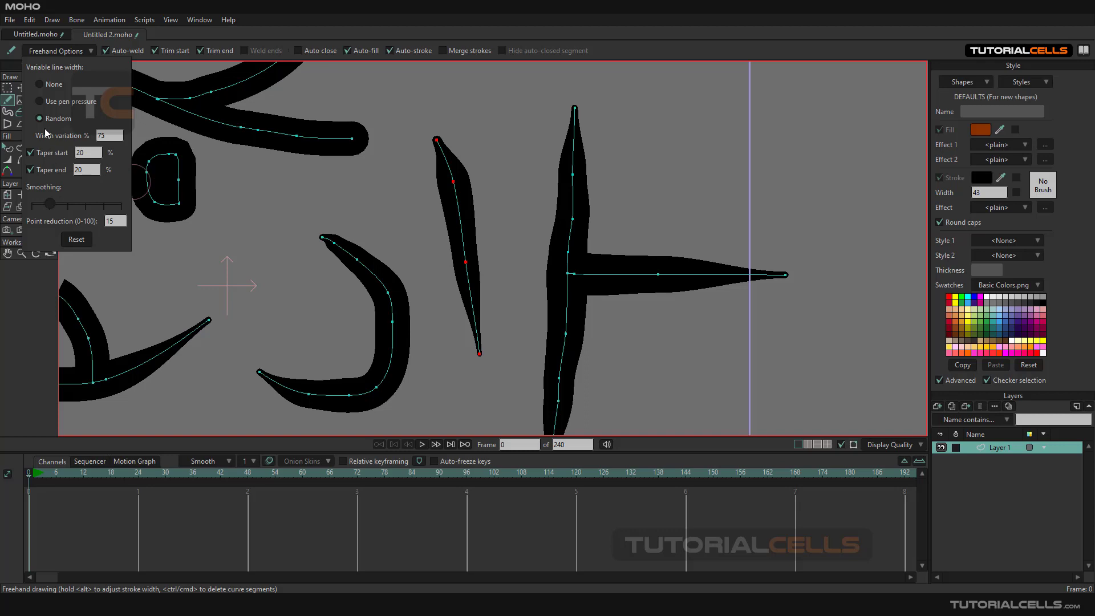
- Set Variable line width to Use pen pressure and keep stroke ends tapered
click(29, 169)
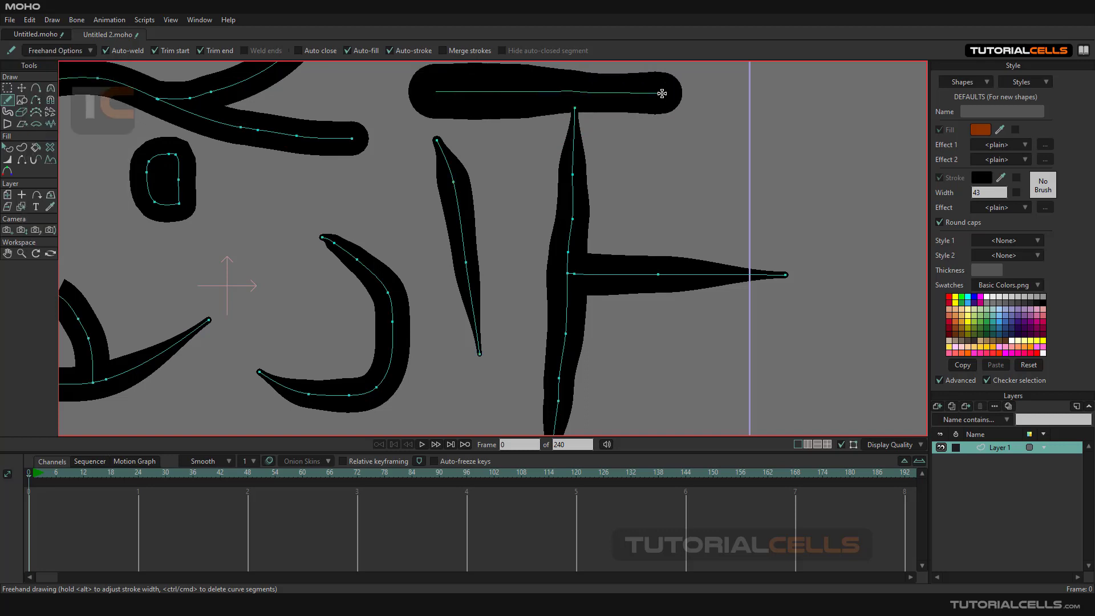
click(57, 50)
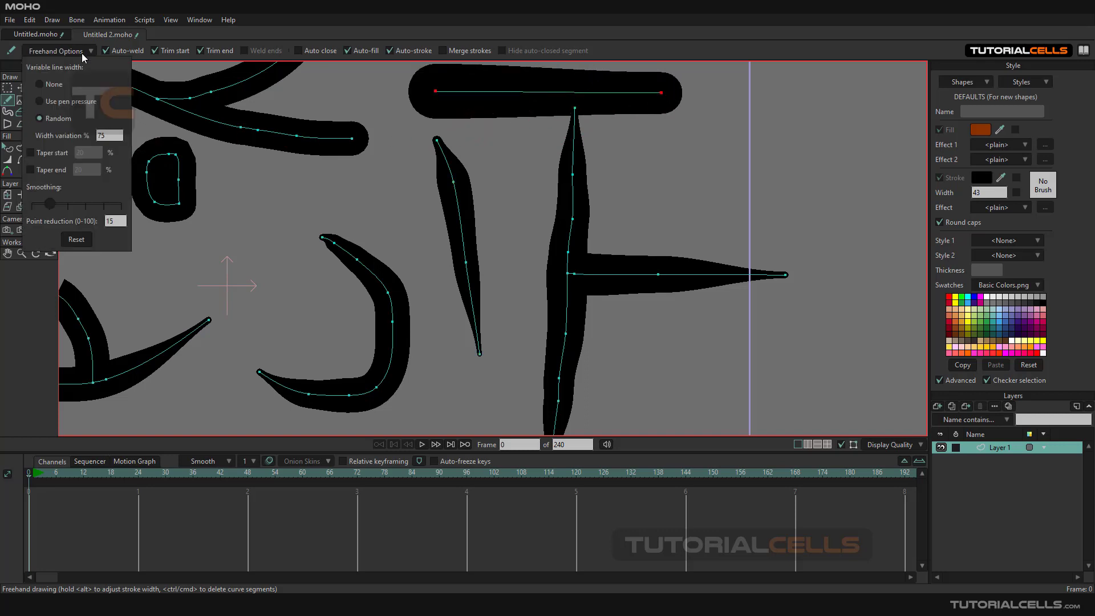
click(40, 102)
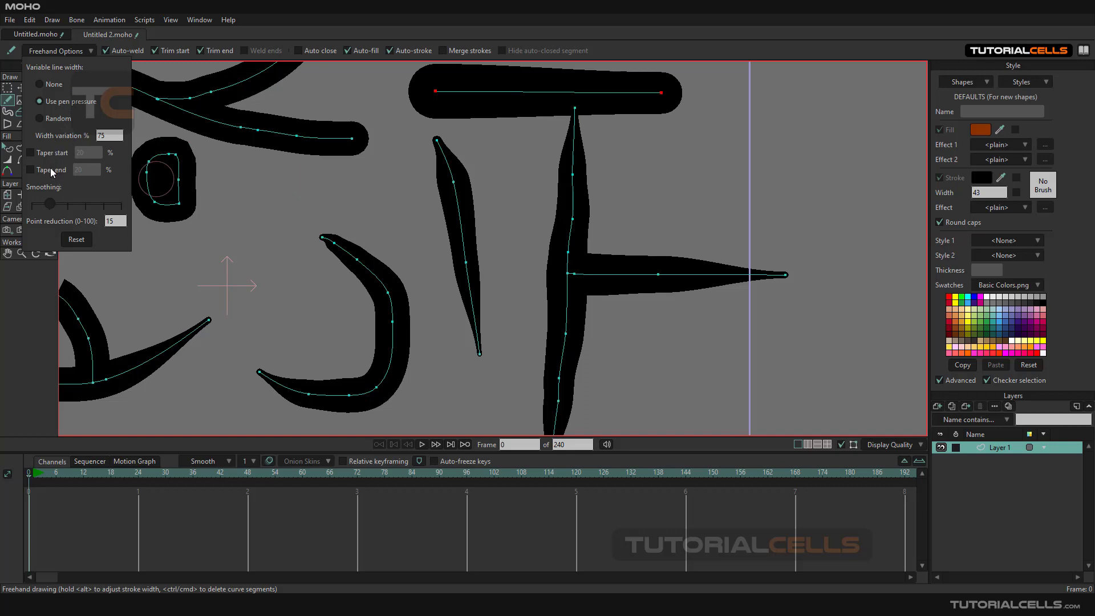
click(31, 170)
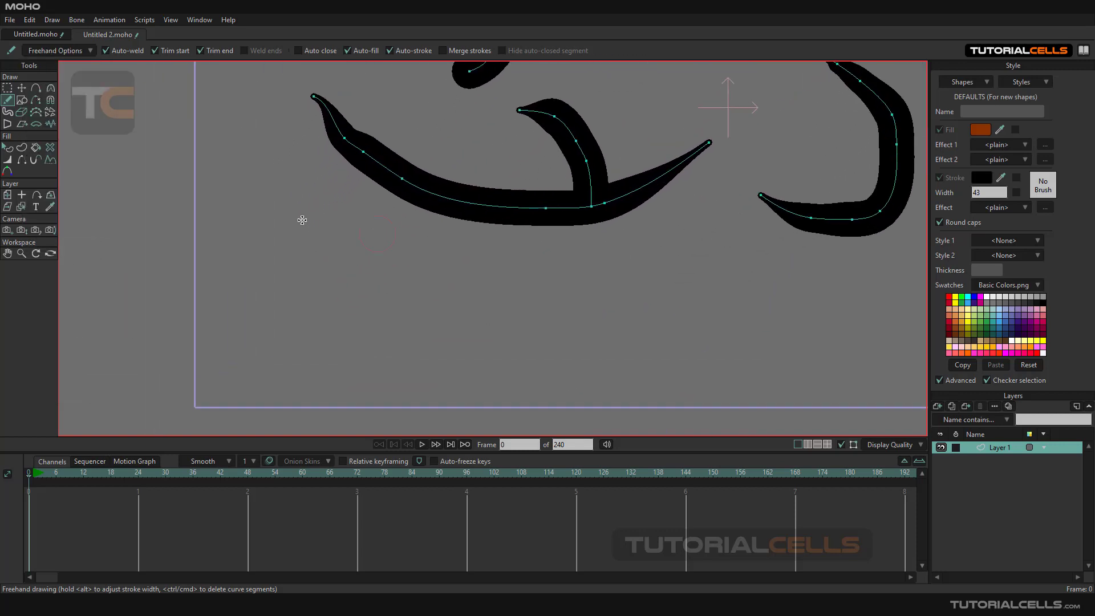
- Draw a sharp zigzag and a smoother zigzag beside it, both with 20% tapers
click(59, 50)
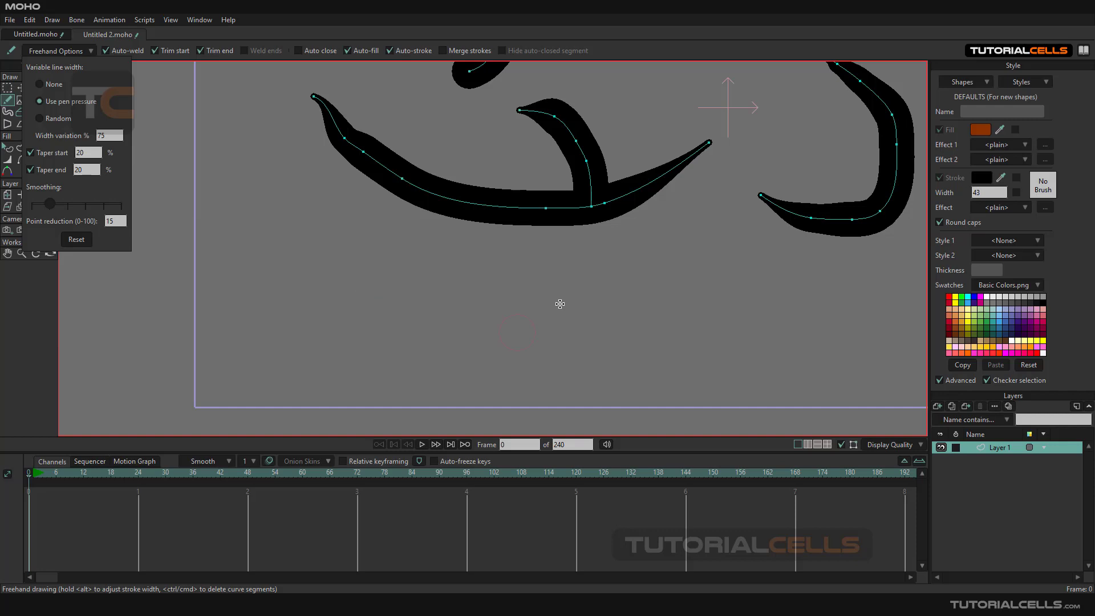
mouse_move(296, 295)
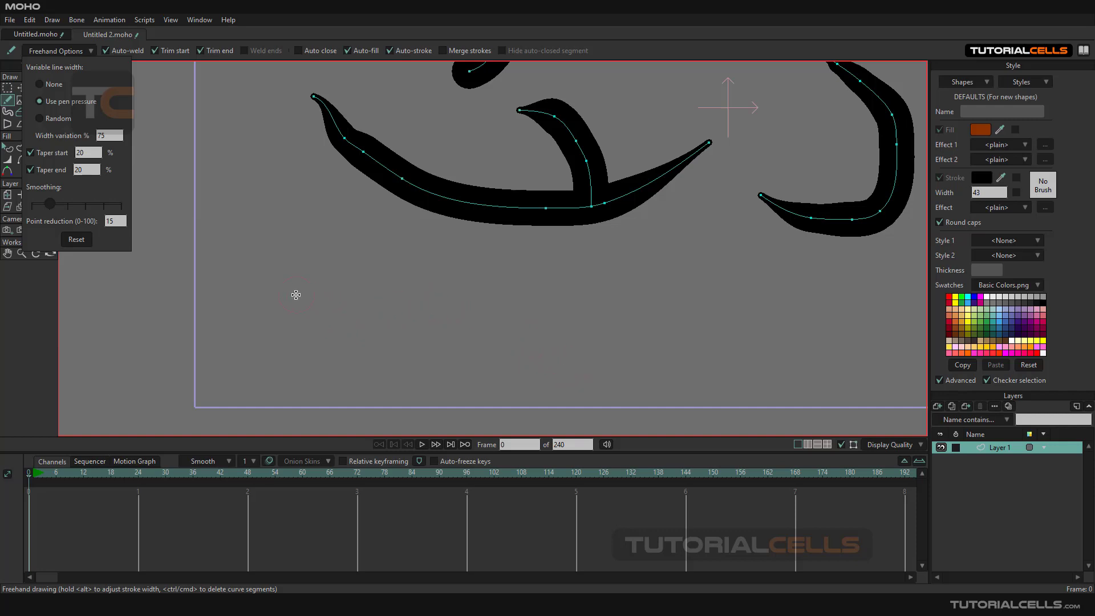
mouse_move(276, 271)
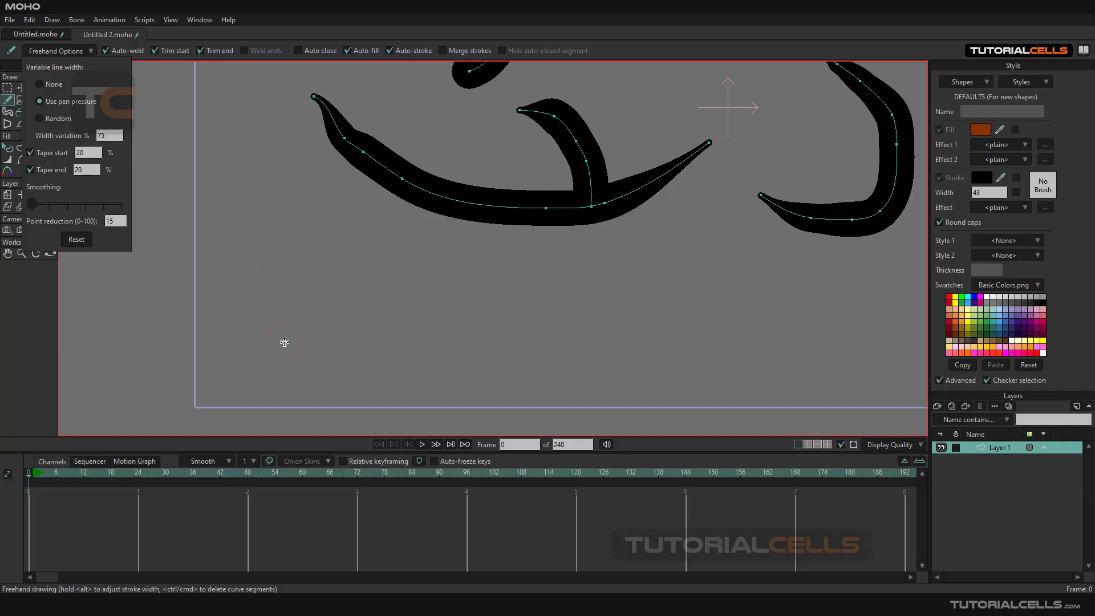
drag(287, 342, 538, 265)
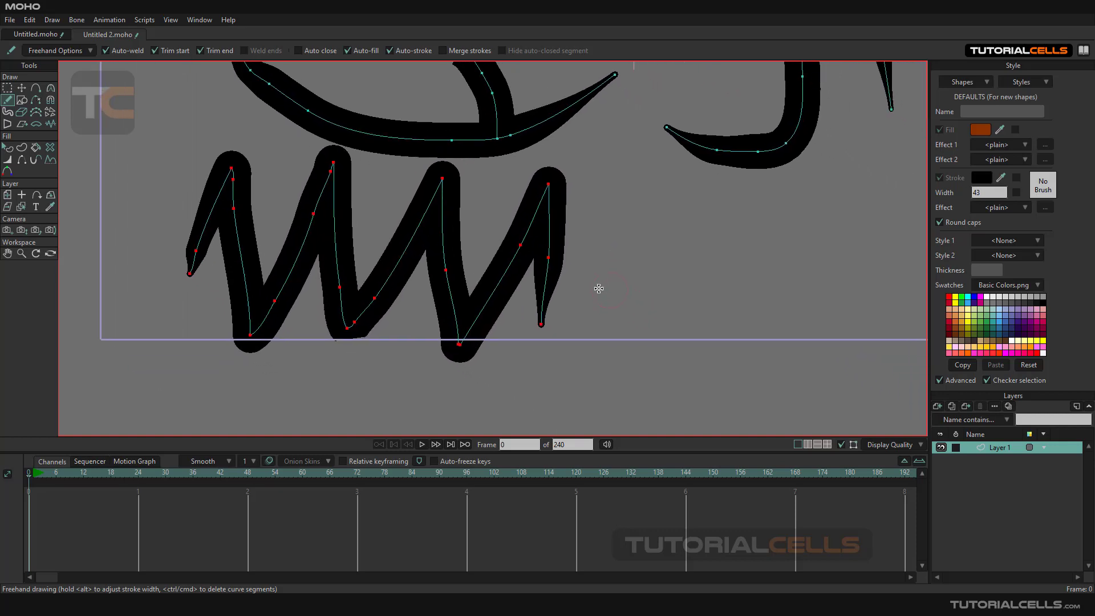
click(57, 50)
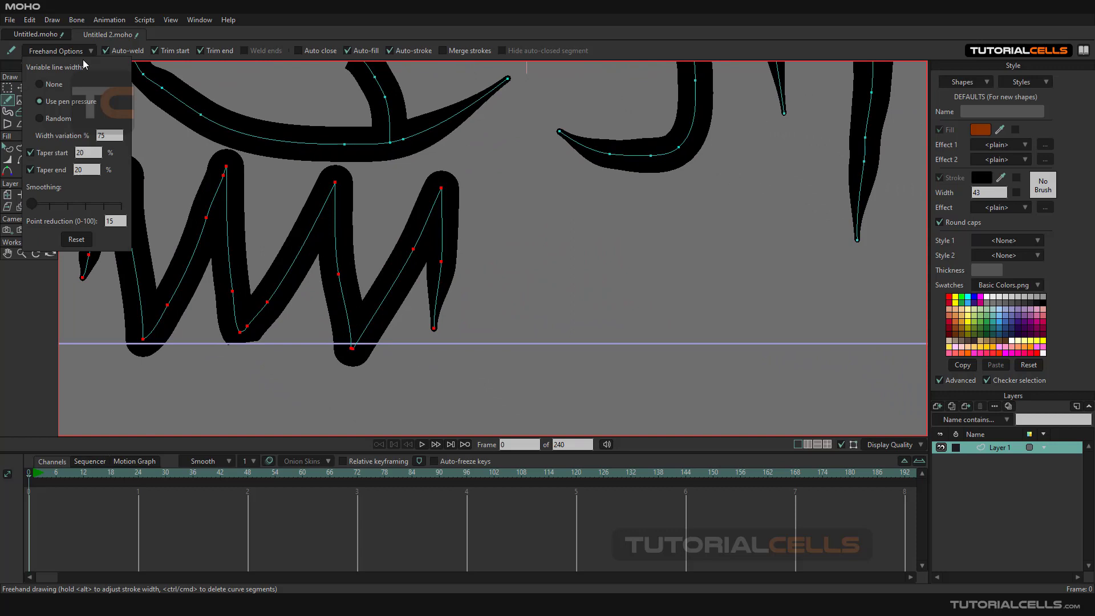
drag(31, 204, 120, 203)
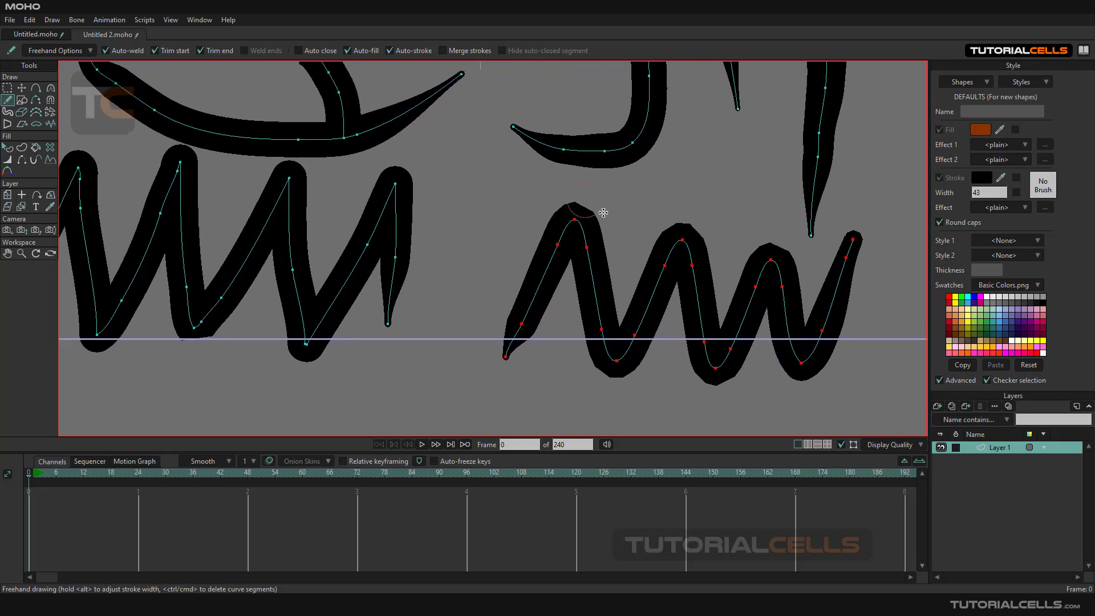
mouse_move(436, 247)
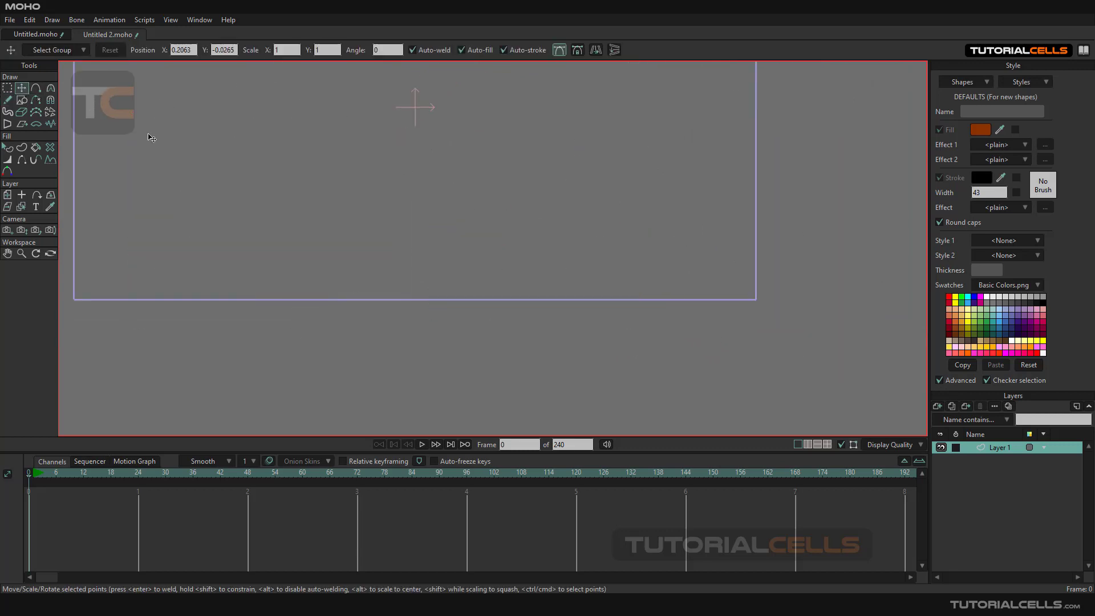
- Return to Freehand, enable Taper start, and change the Point reduction amount
click(9, 98)
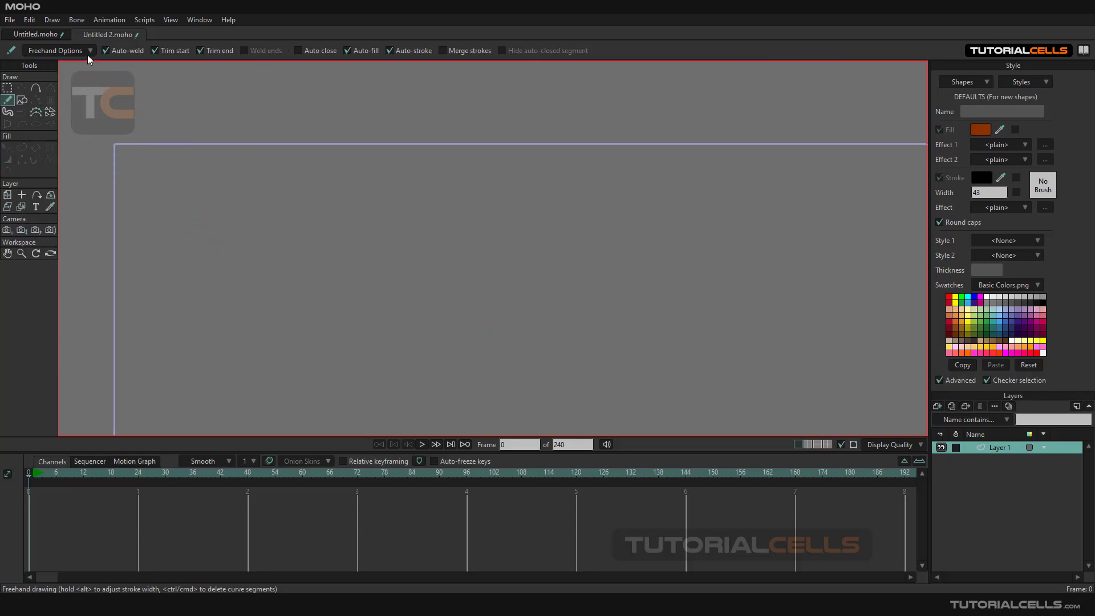
click(58, 51)
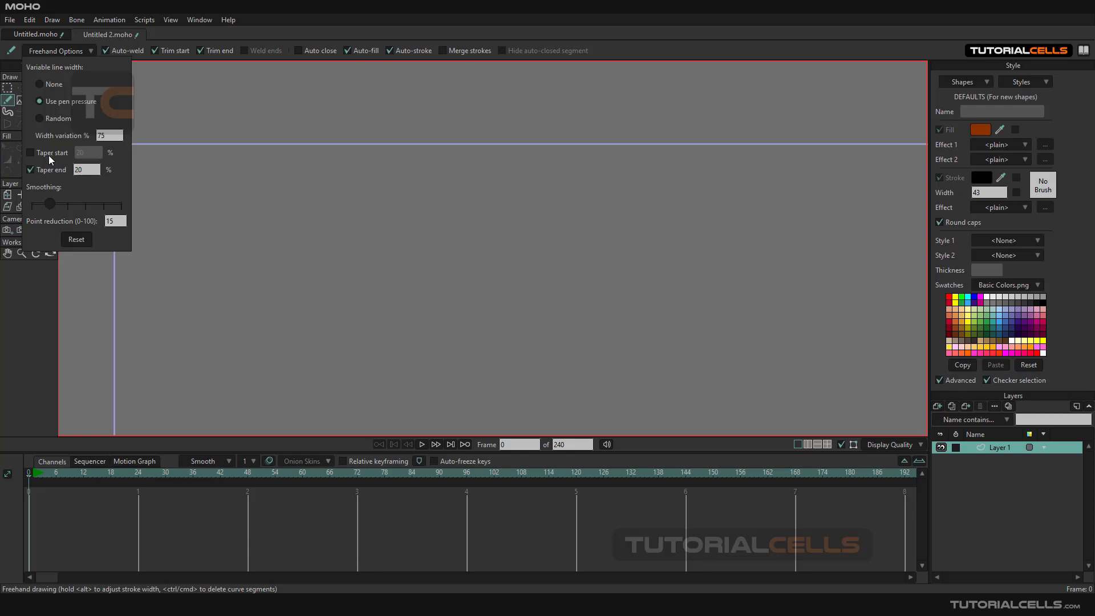
click(30, 152)
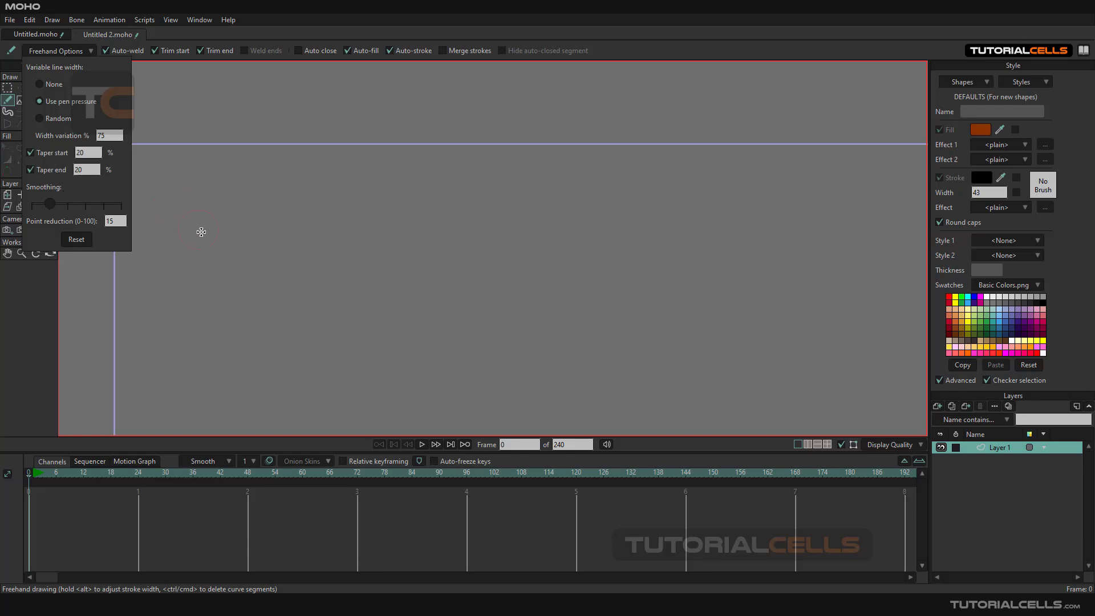
mouse_move(41, 232)
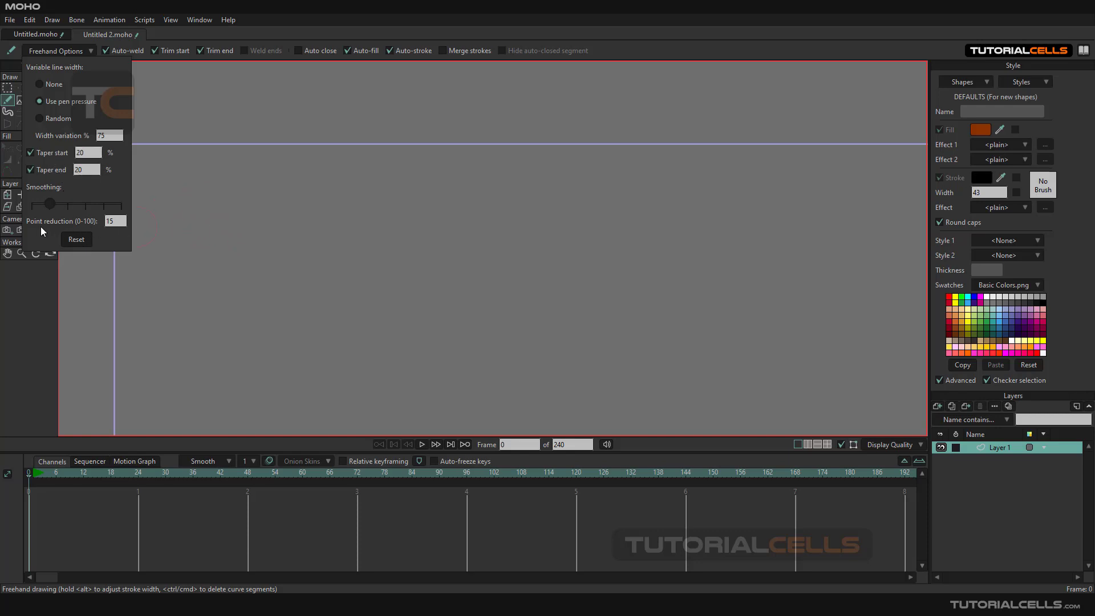
click(115, 221)
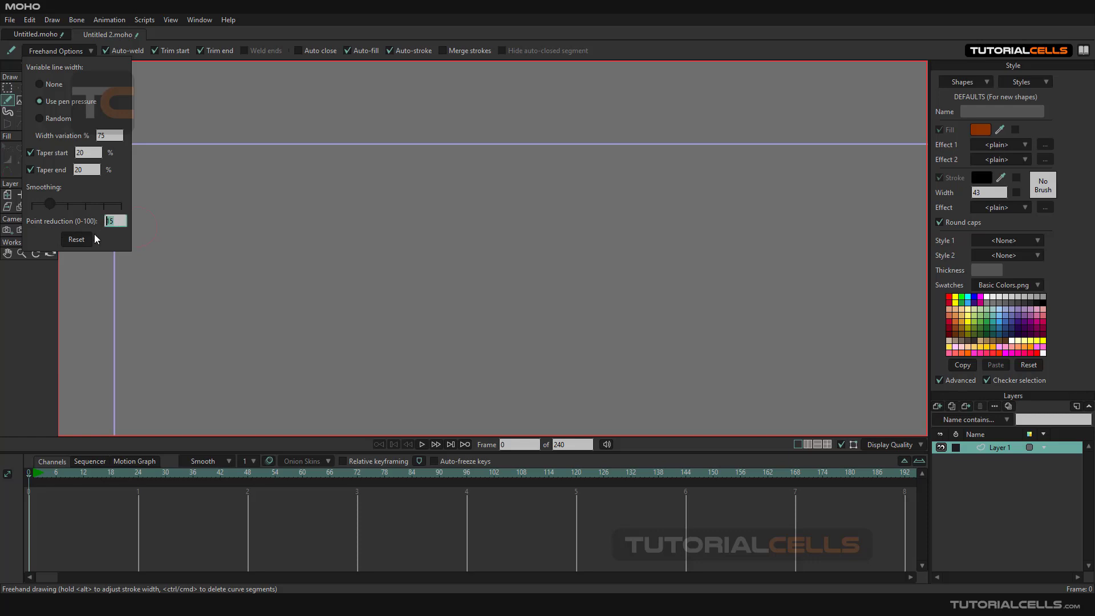
click(234, 239)
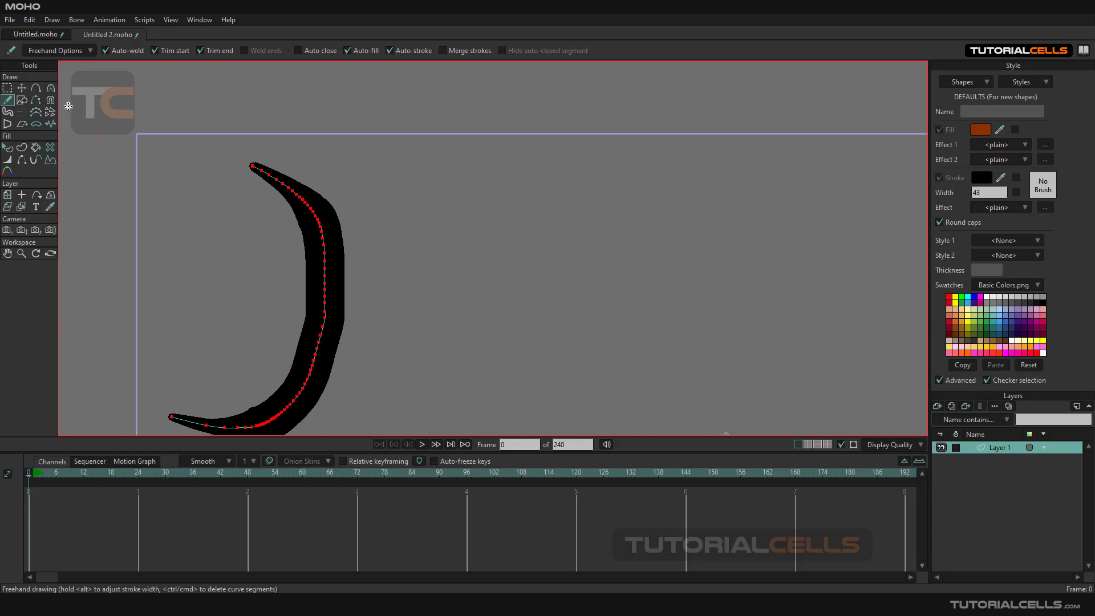
- Adjust Freehand Options between drawing the three crescent strokes
click(59, 50)
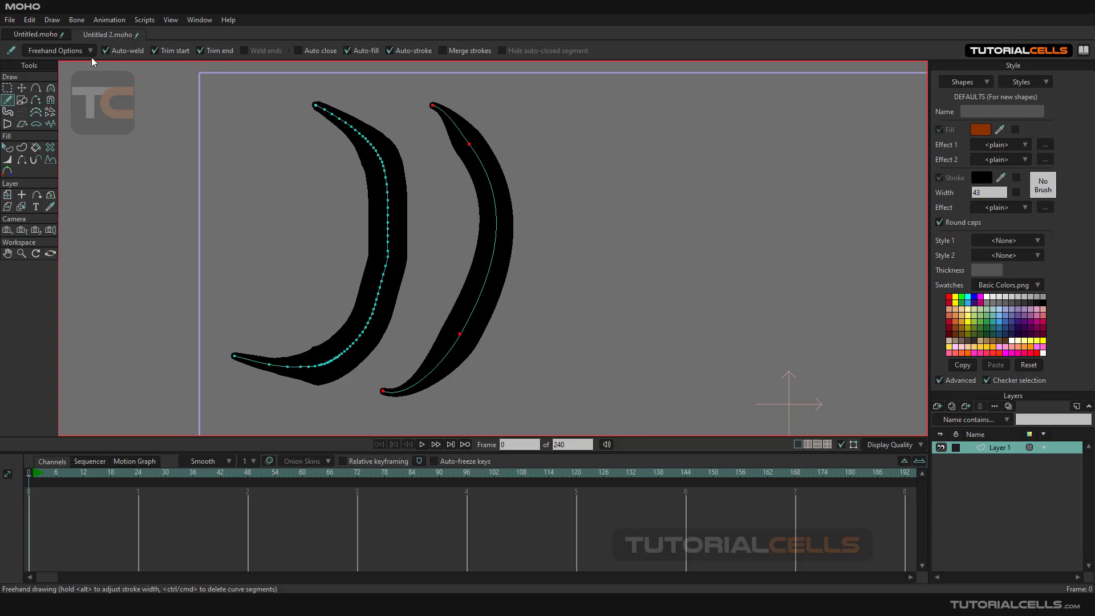
click(59, 50)
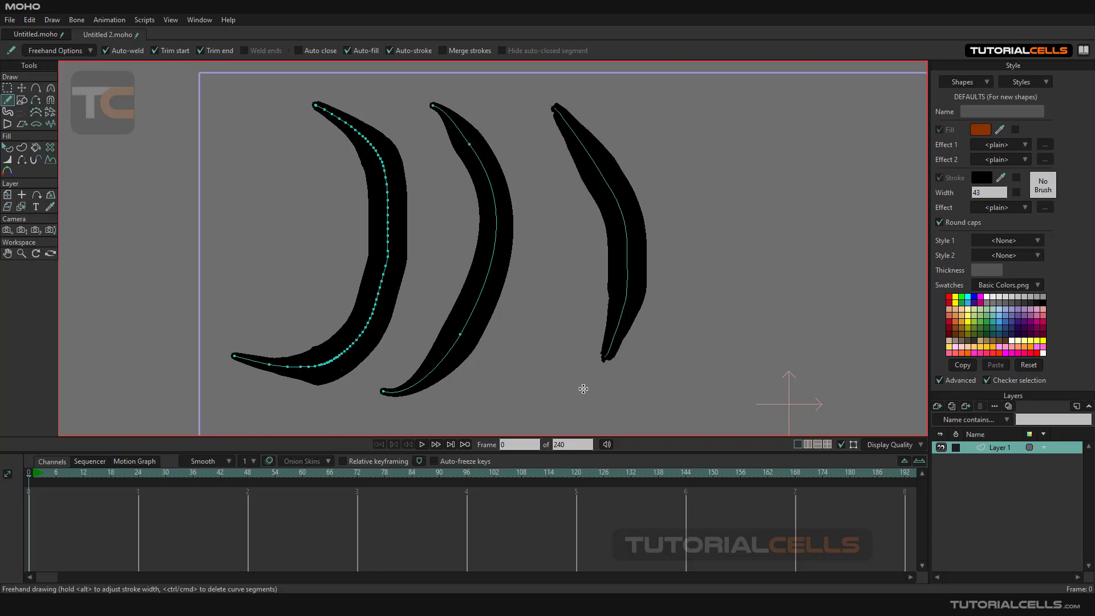
click(59, 51)
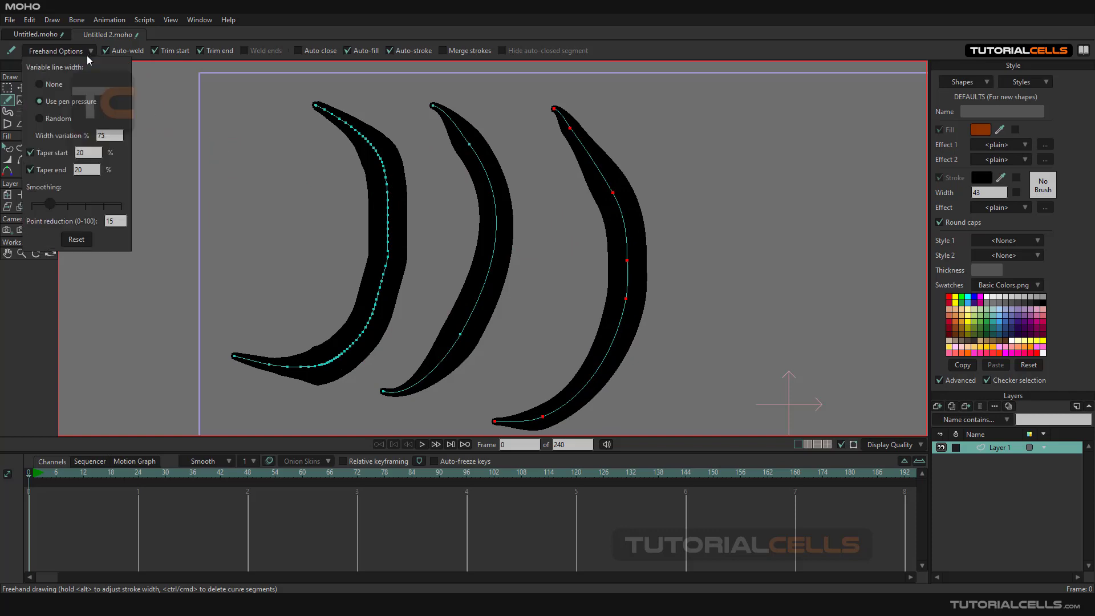
mouse_move(9, 89)
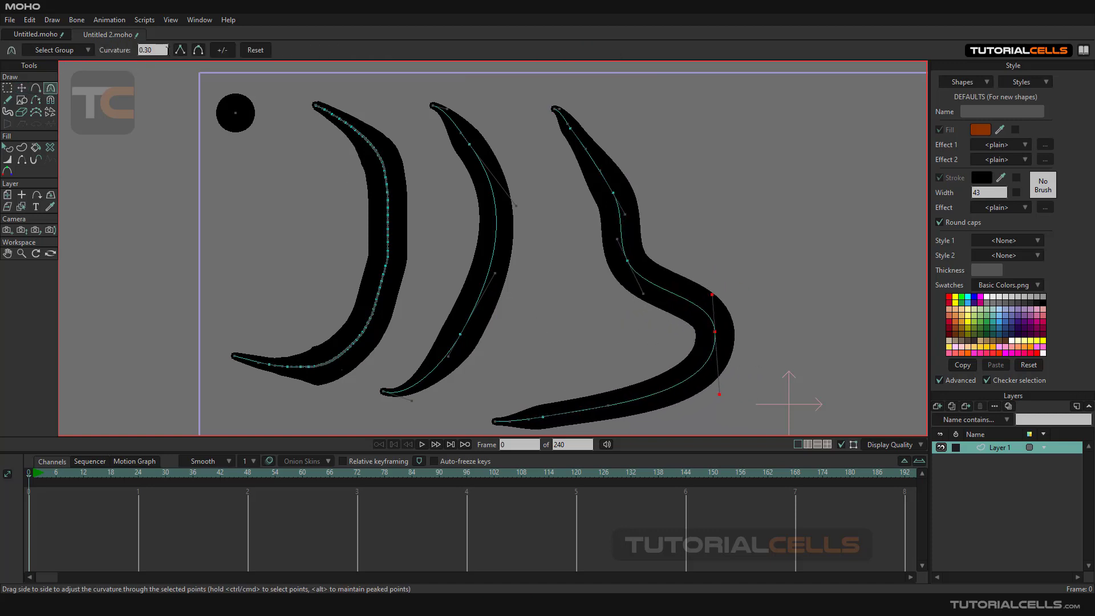
mouse_move(180, 50)
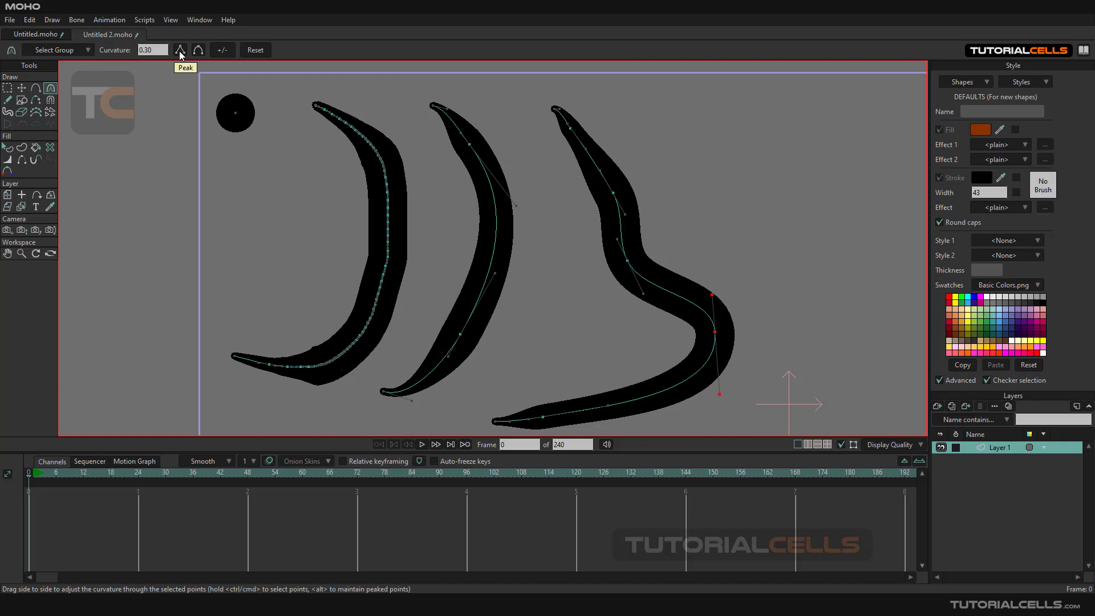
- Peak the third crescent's bend point to curvature 0, then return to Freehand
click(181, 50)
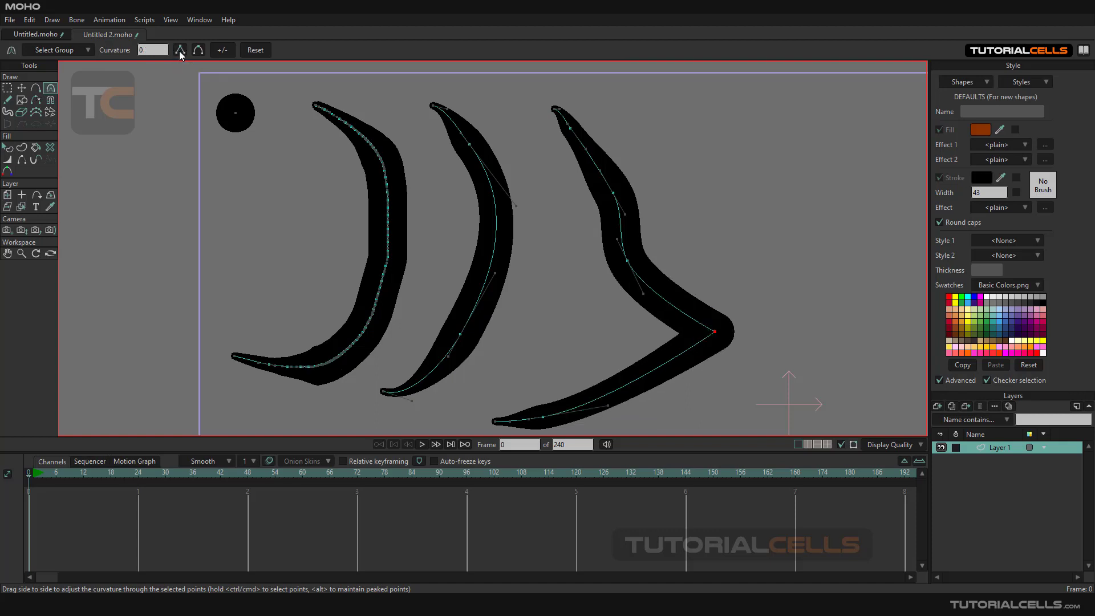
mouse_move(432, 249)
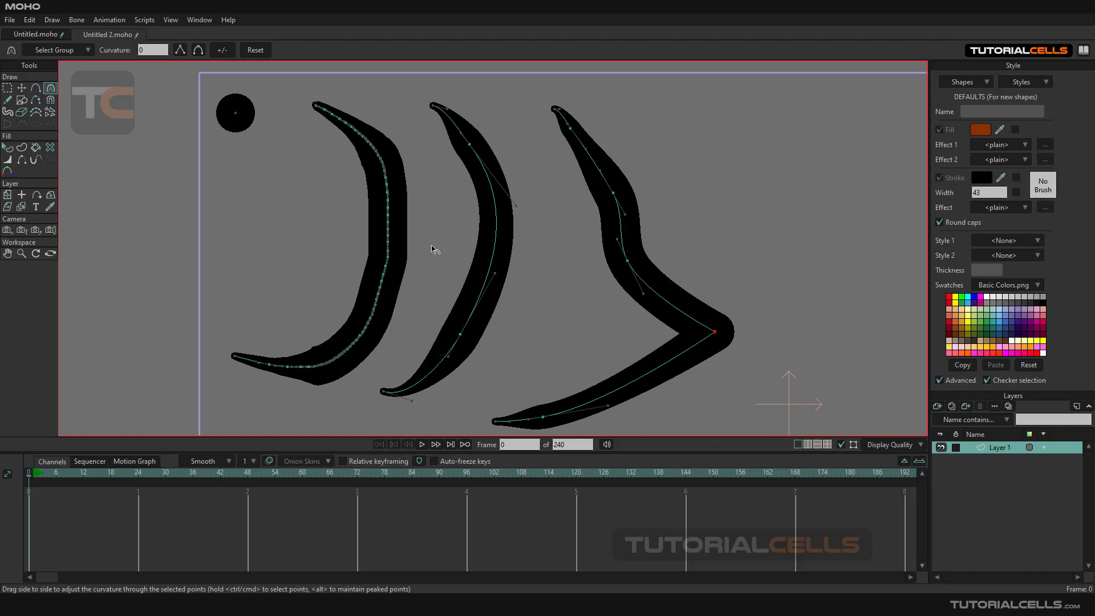
click(7, 99)
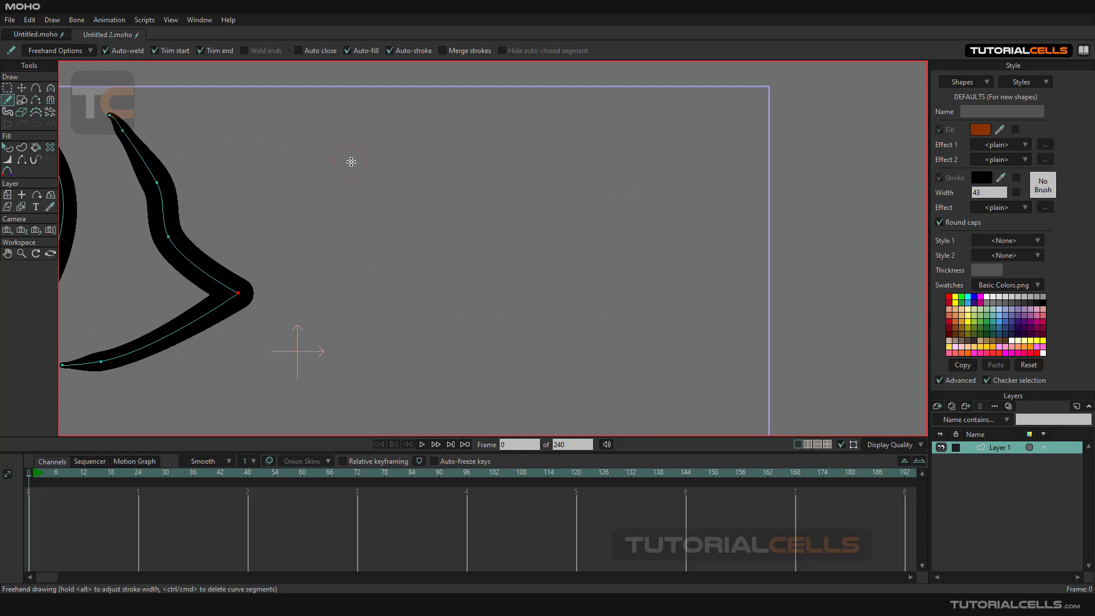
mouse_move(368, 153)
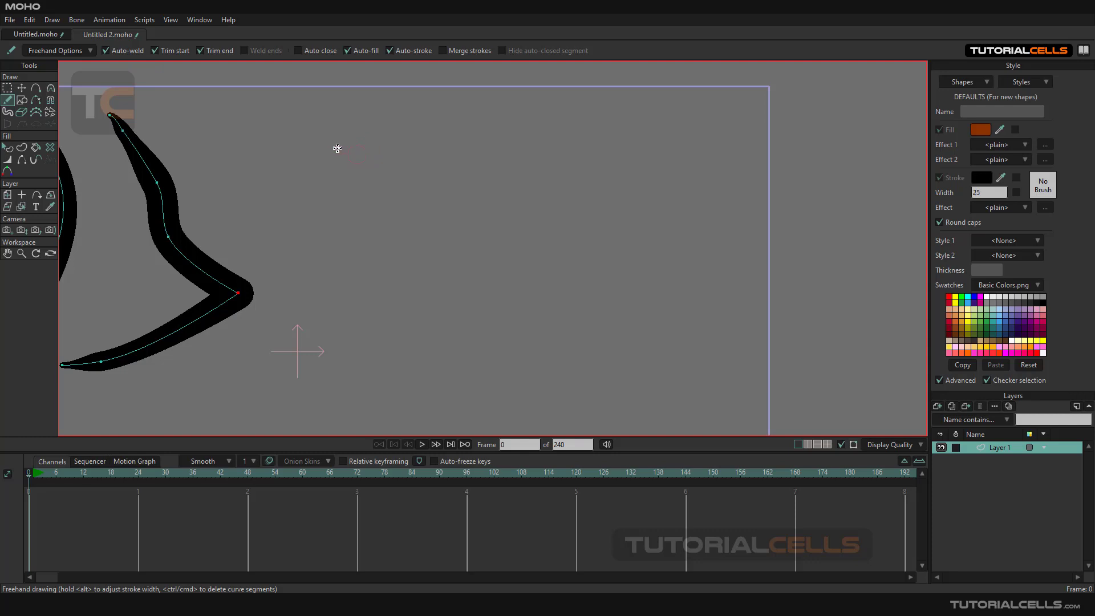
mouse_move(360, 143)
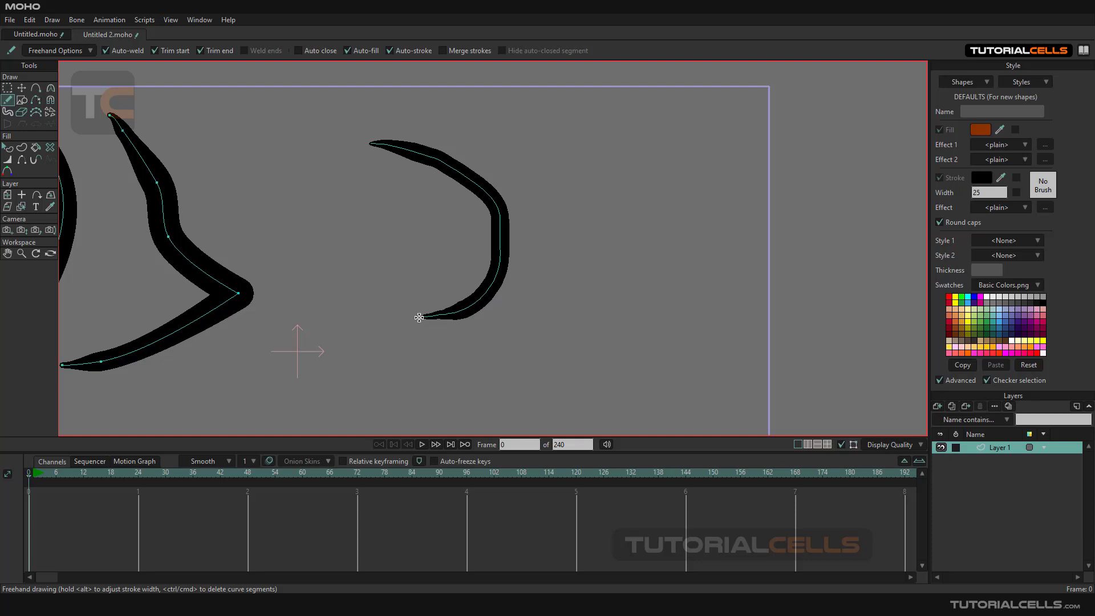
- Draw a stroke ending on its start point so it closes and auto-fills brown
drag(420, 316, 364, 158)
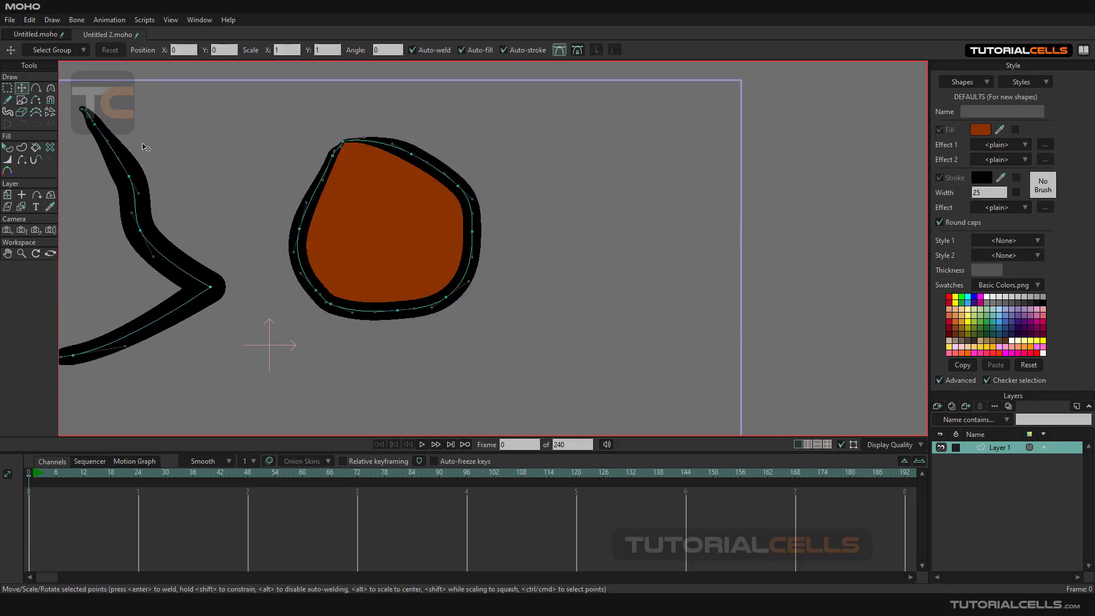
click(7, 99)
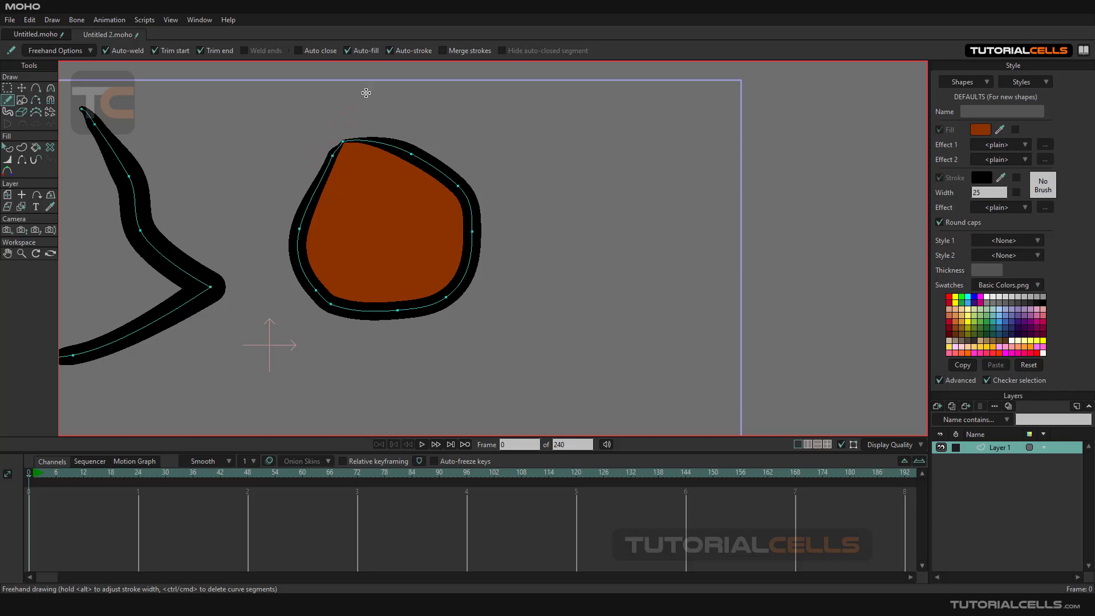
mouse_move(225, 63)
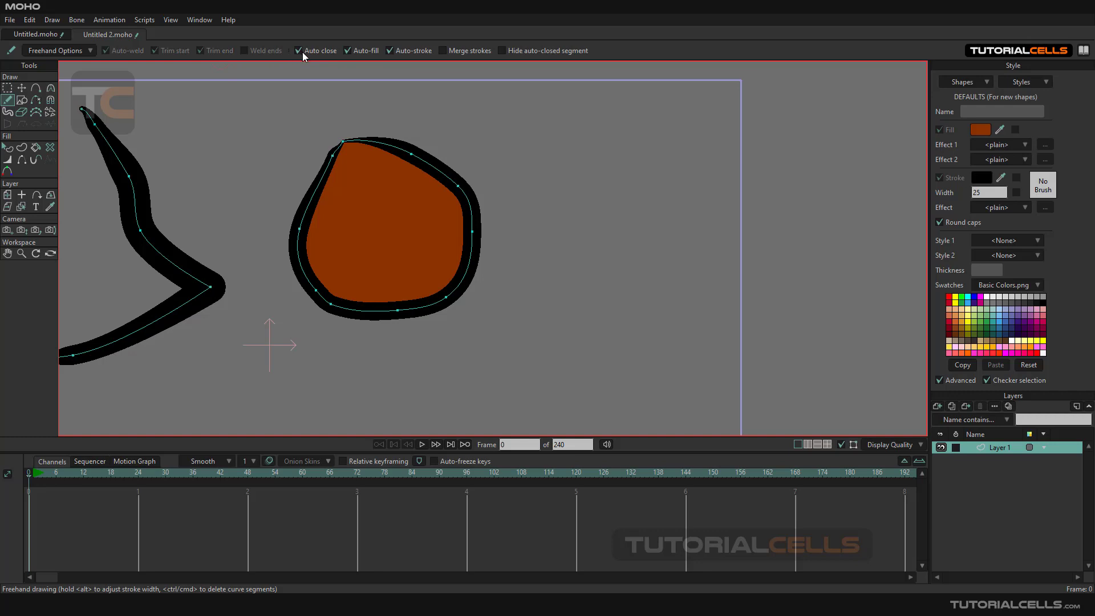
- Draw a self-closing loop, then enable Hide auto-closed segment and draw another loop
drag(563, 129, 626, 136)
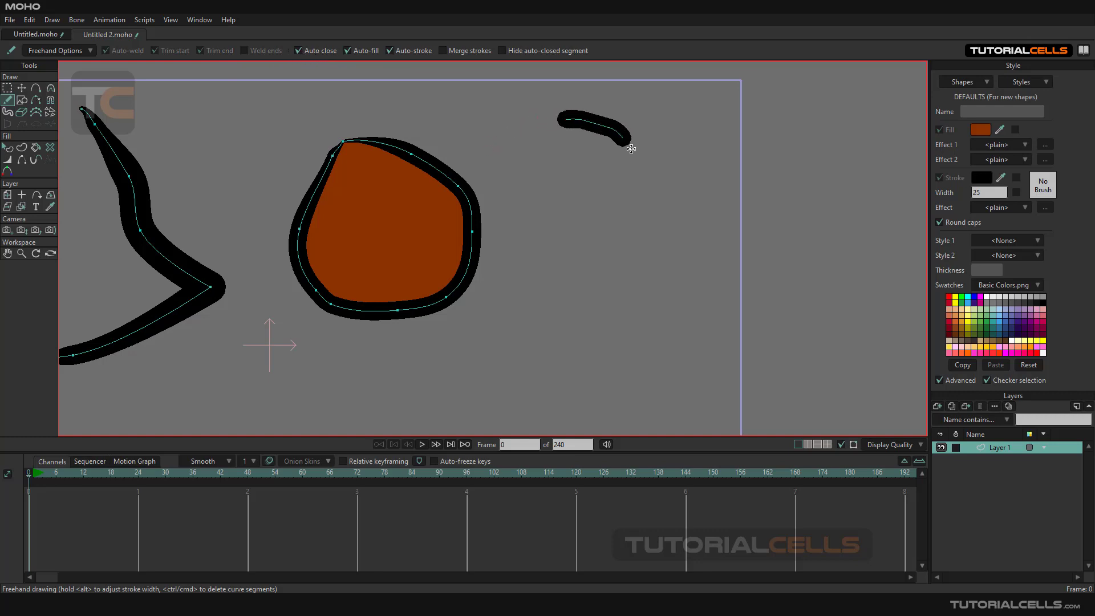
drag(625, 133, 531, 202)
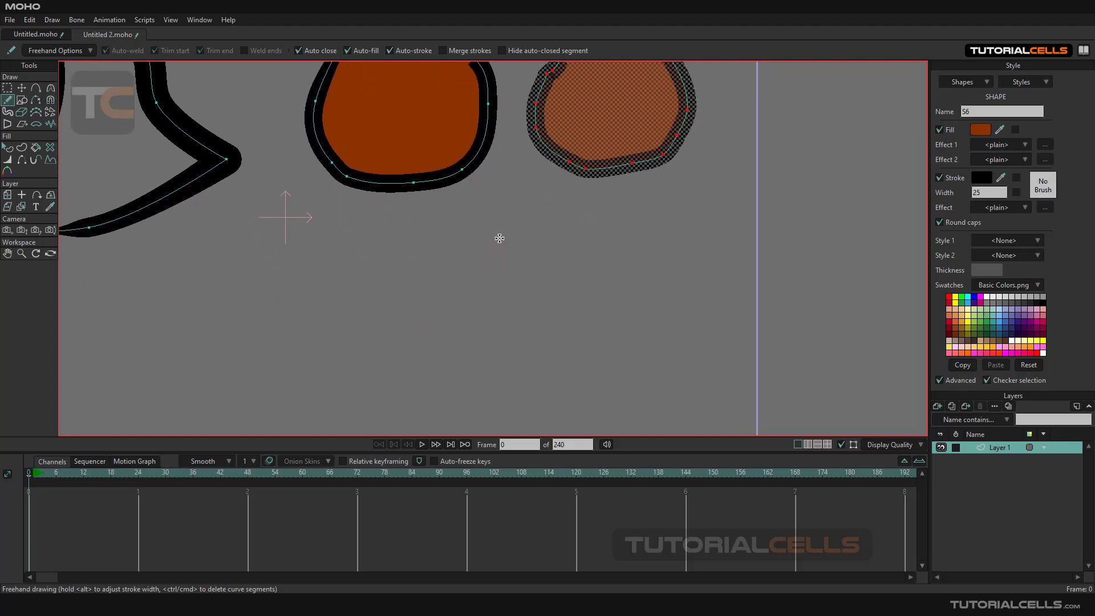
click(502, 51)
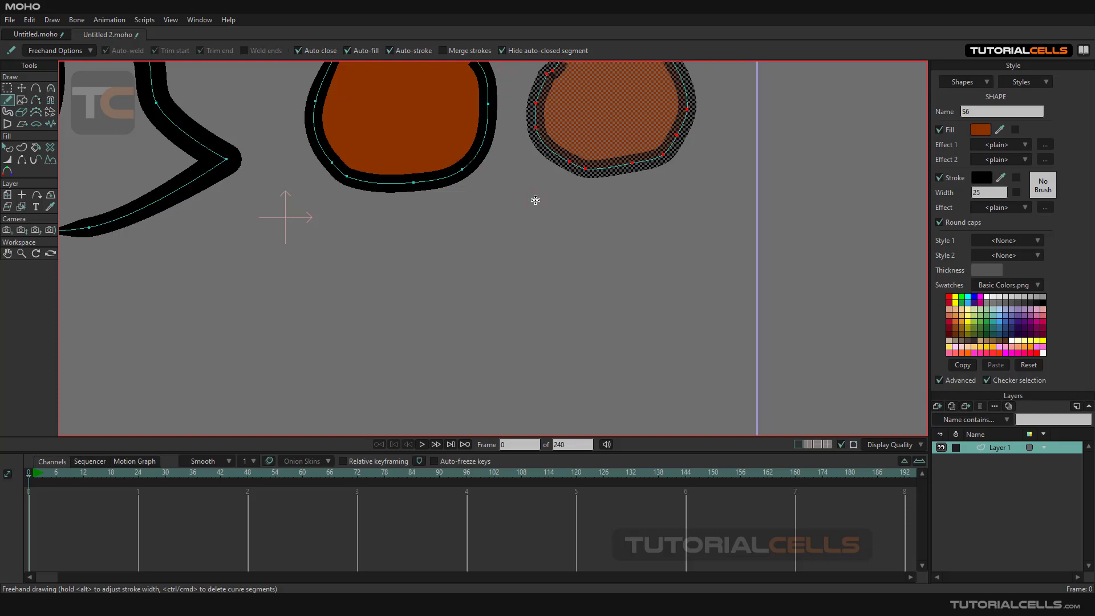
drag(545, 209, 468, 314)
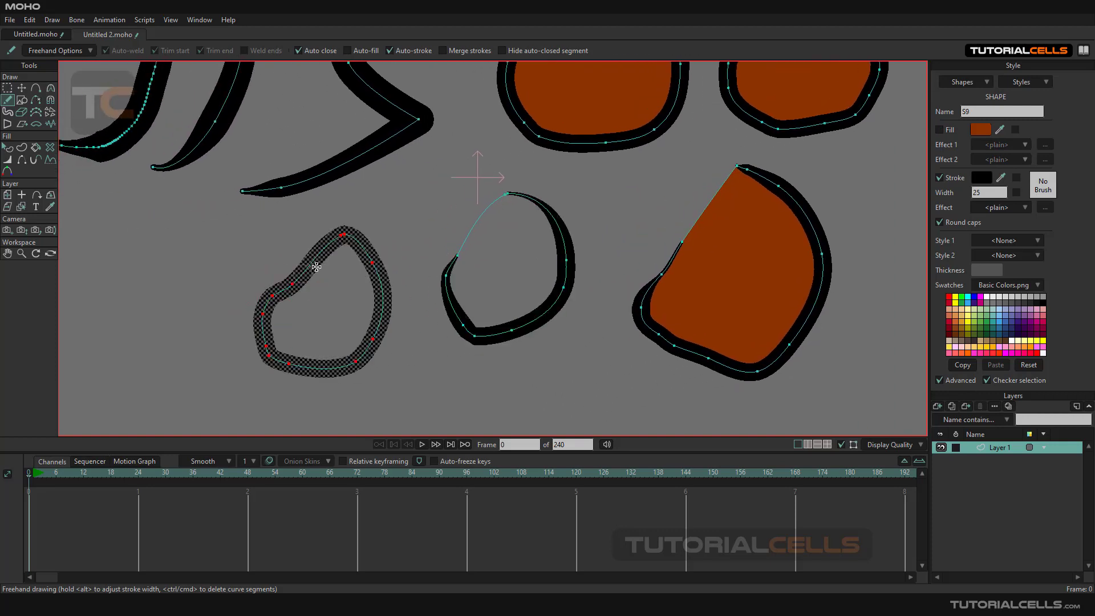
mouse_move(245, 292)
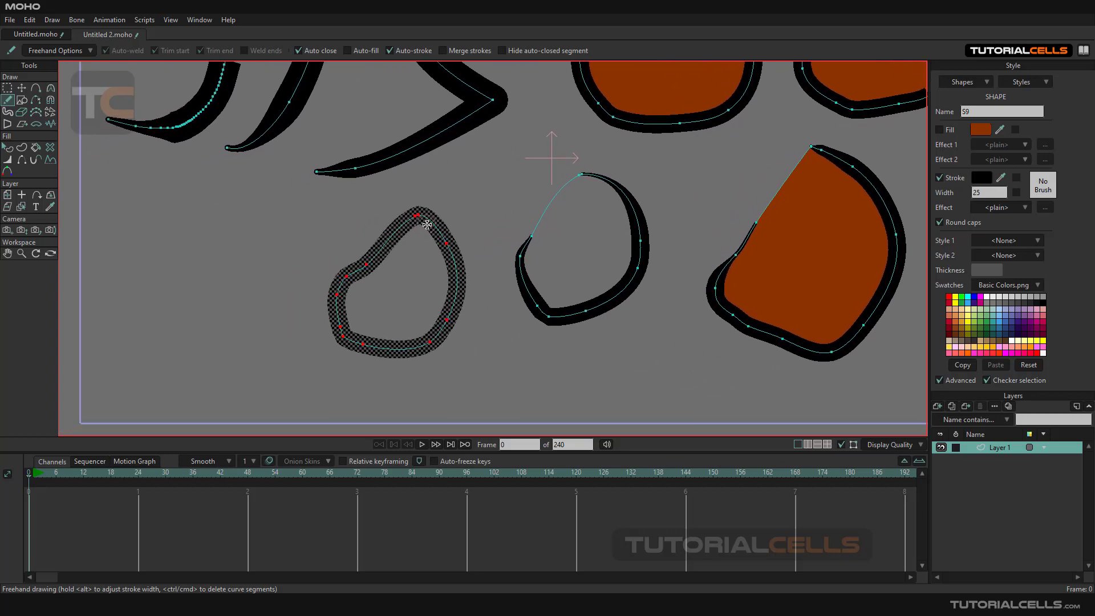
mouse_move(165, 63)
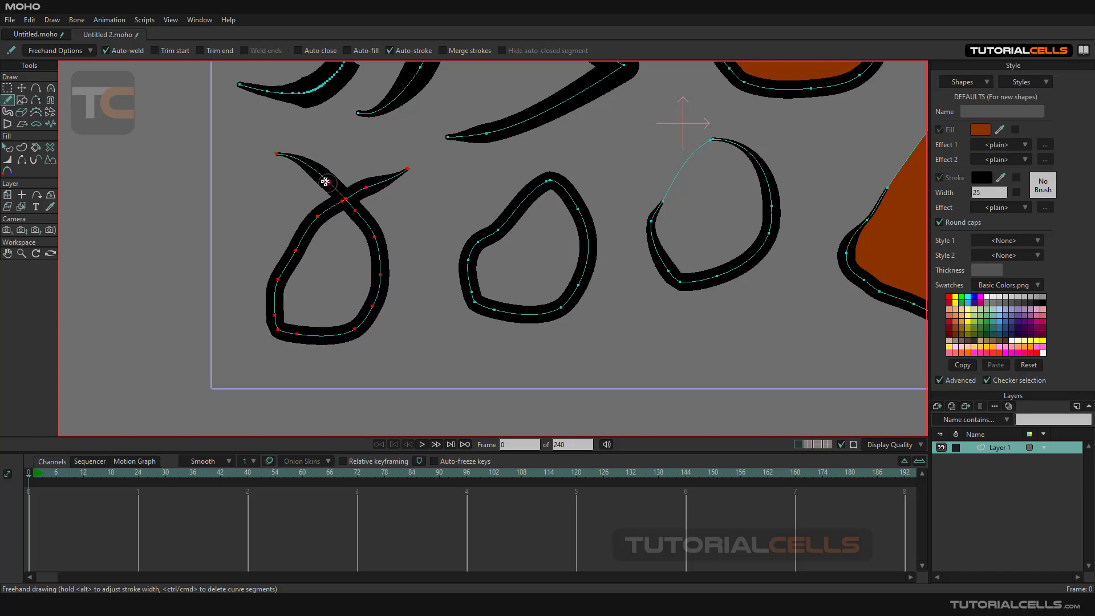
mouse_move(377, 186)
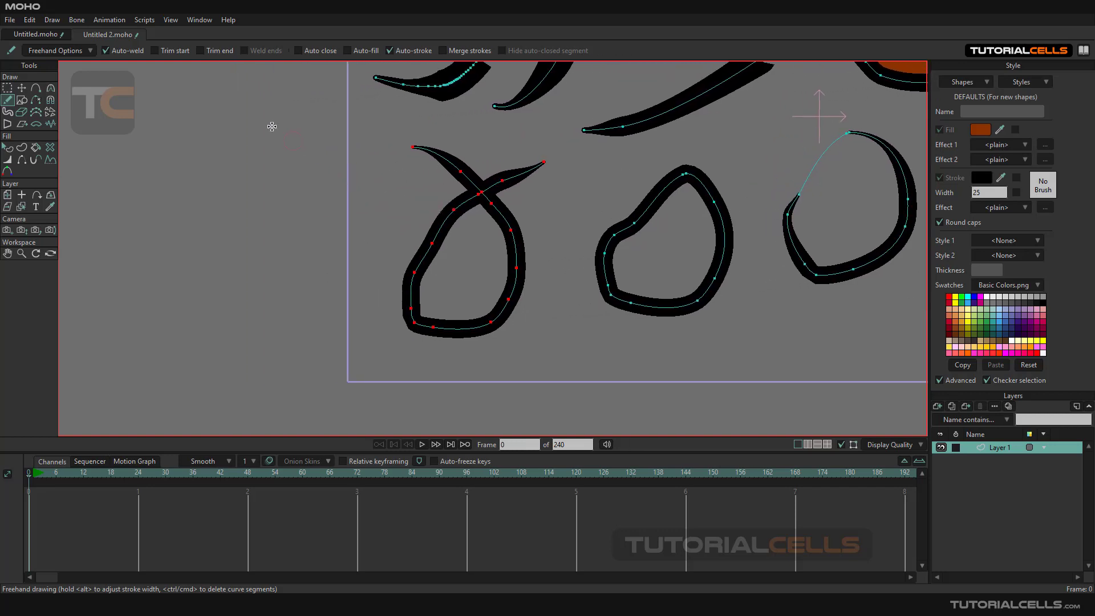
mouse_move(177, 55)
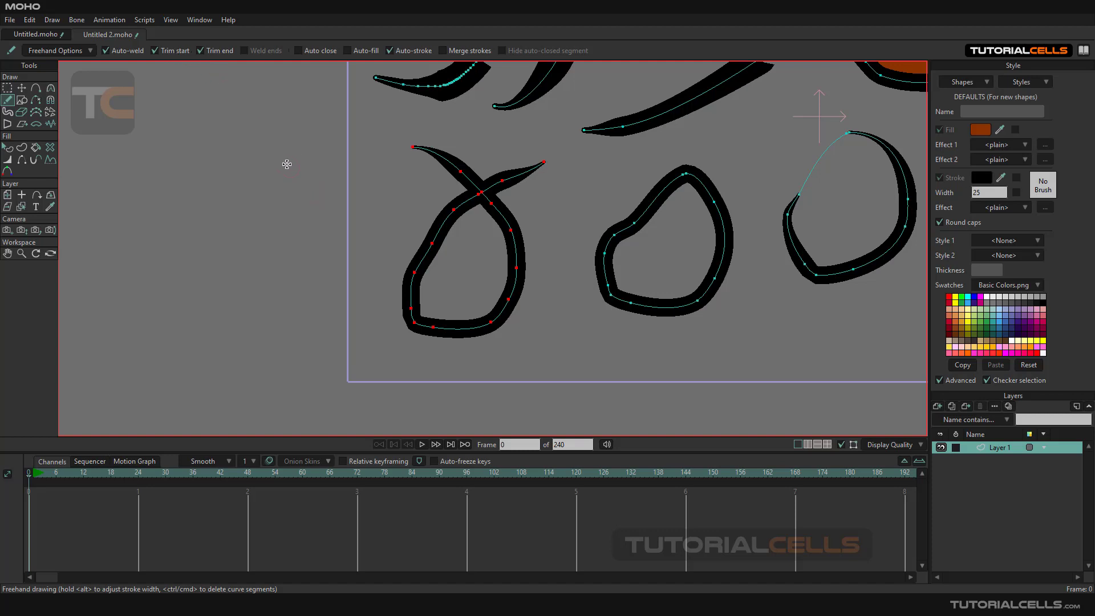
- Draw a freehand loop whose crossing ends get trimmed into a teardrop
drag(285, 151, 340, 322)
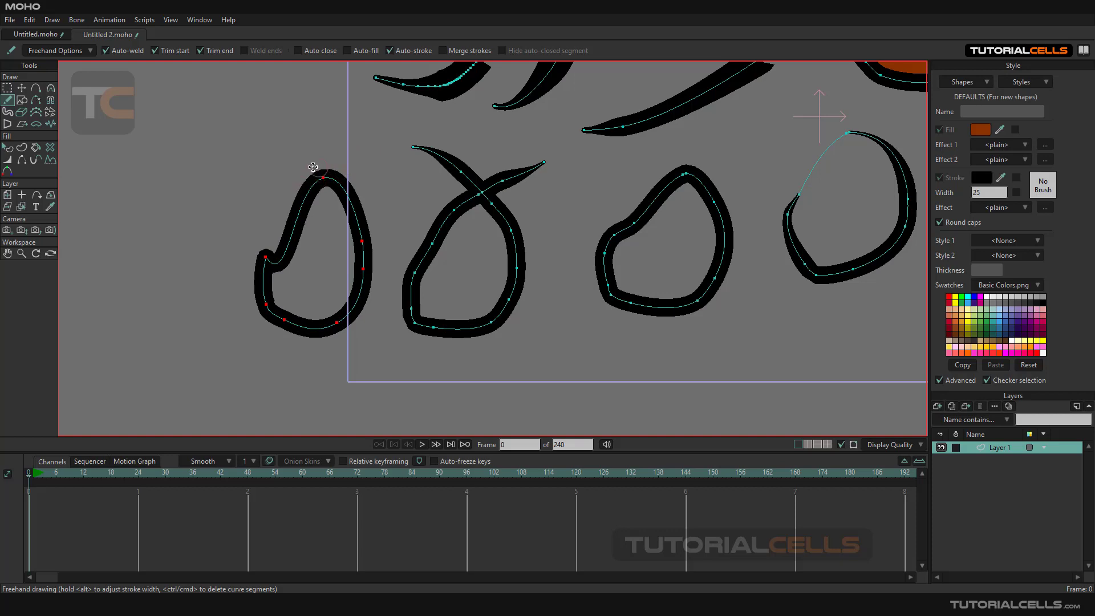
mouse_move(384, 251)
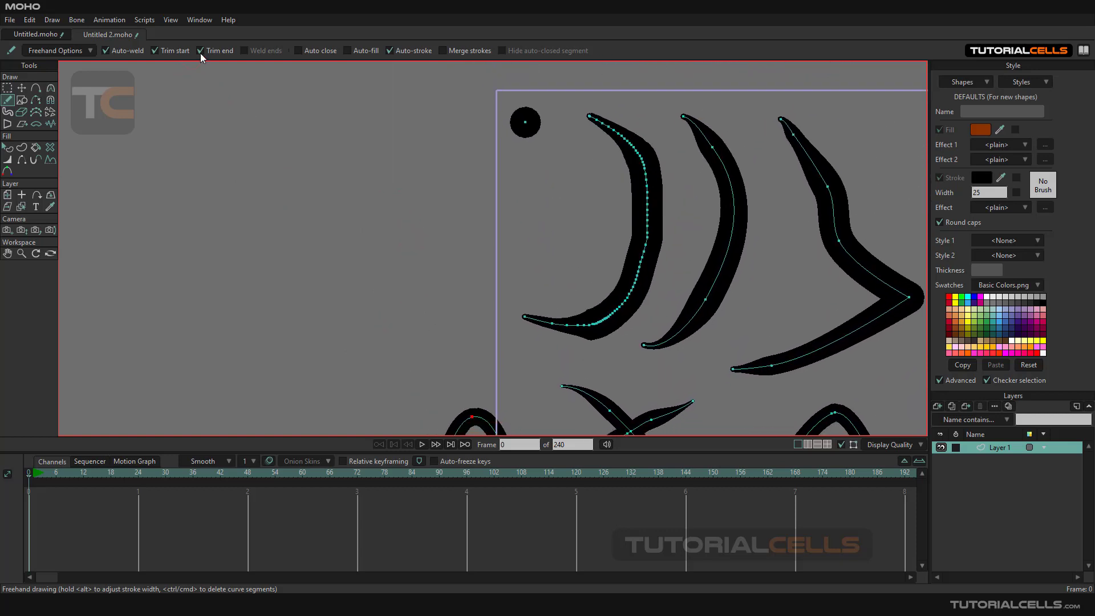
- Draw three self-crossing freehand loops, including one with untrimmed overhanging ends
drag(386, 134, 470, 283)
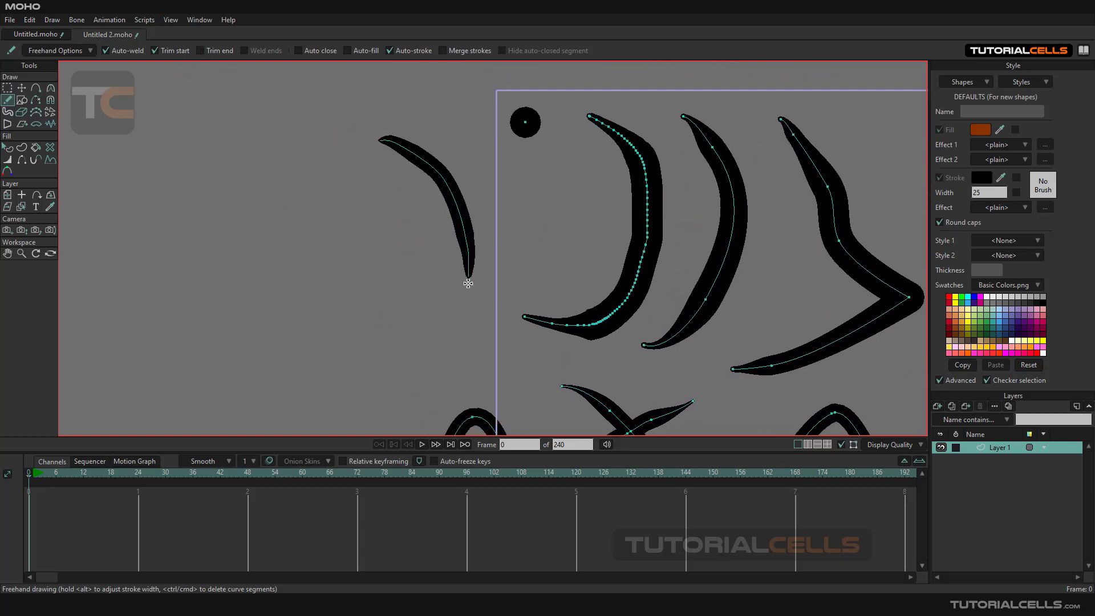
drag(468, 283, 433, 140)
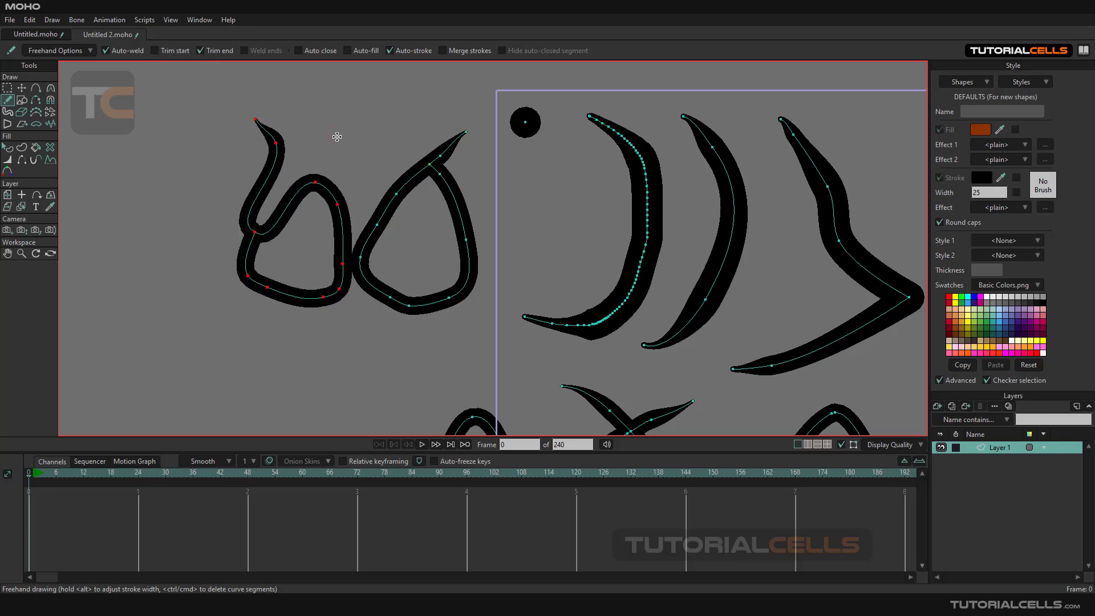
mouse_move(195, 195)
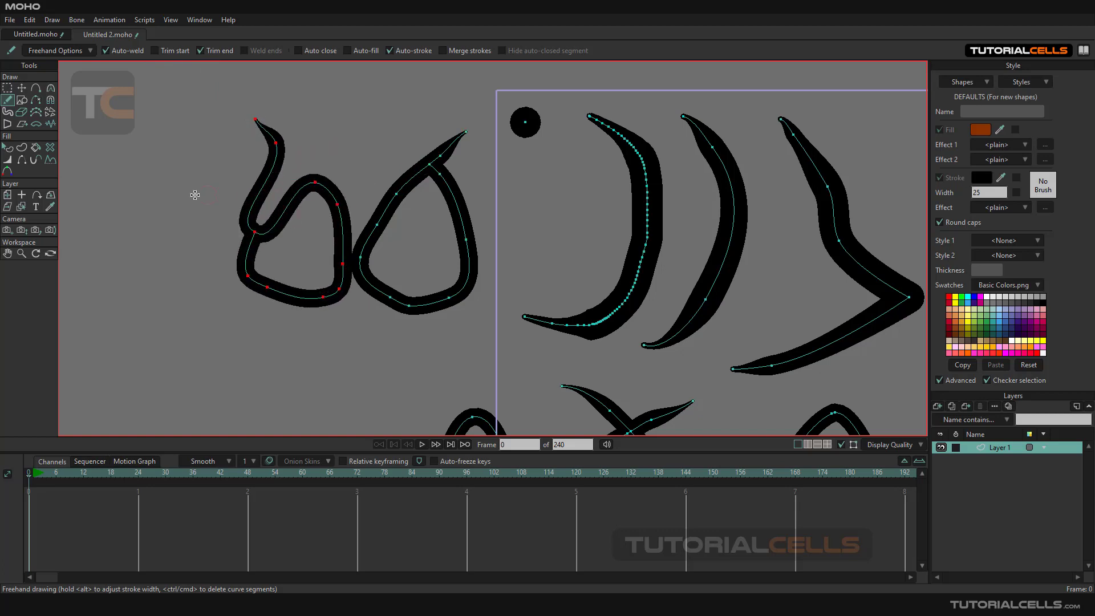
drag(189, 137, 164, 259)
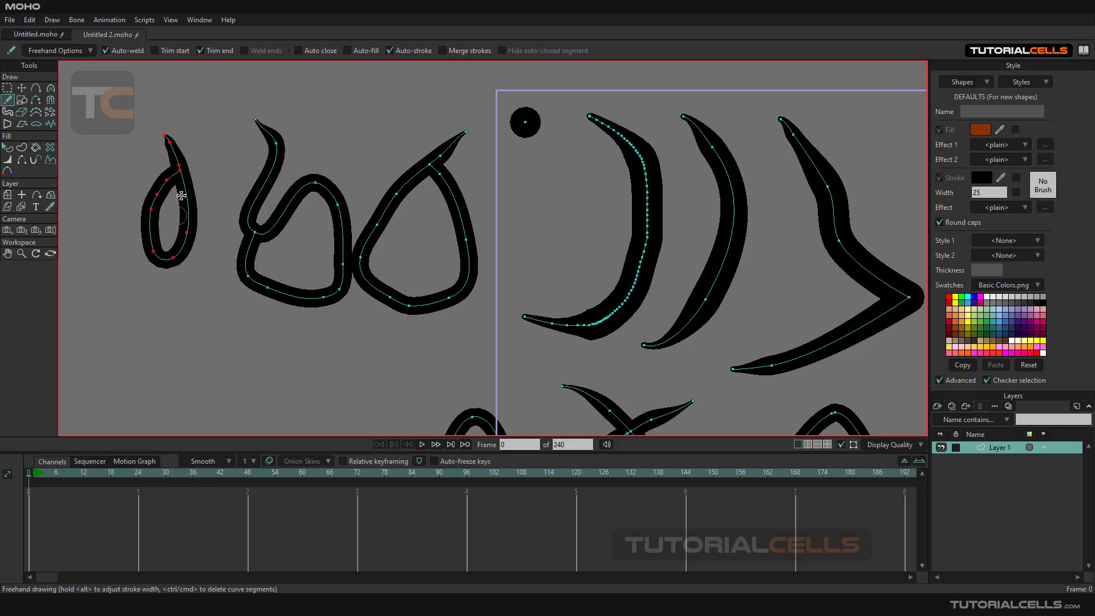
mouse_move(464, 62)
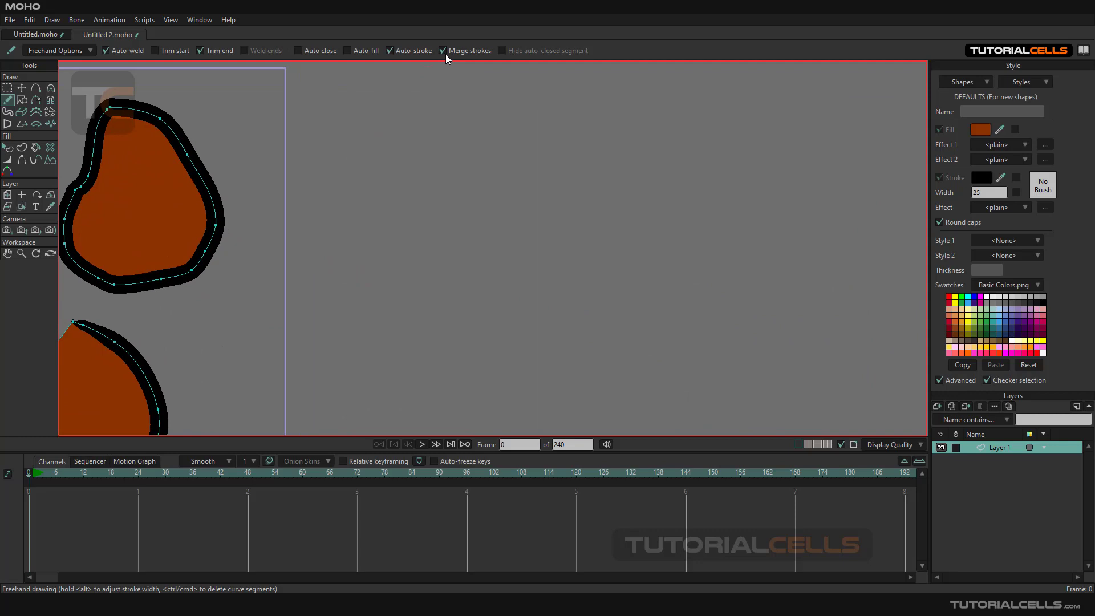
- Draw a hash sign with Merge strokes off, then turn Merge strokes back on
click(448, 50)
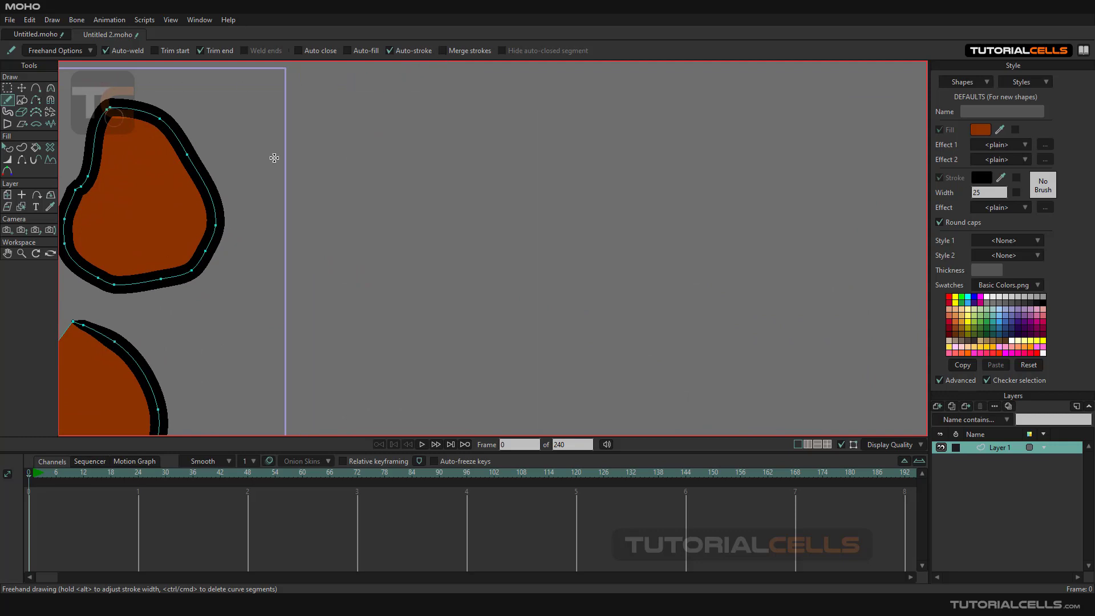
drag(390, 198, 603, 107)
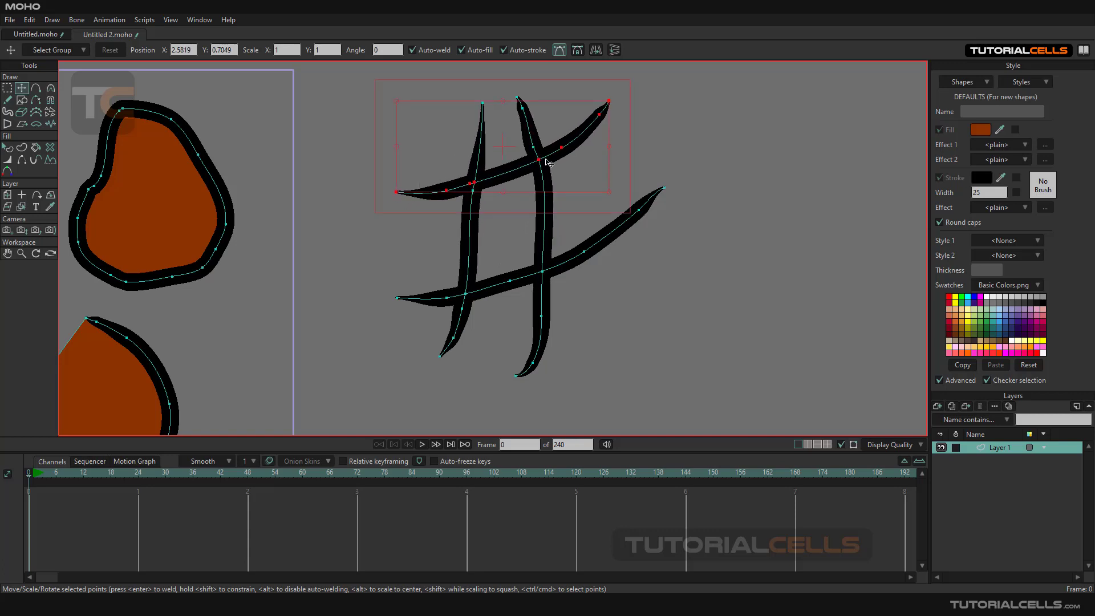
mouse_move(606, 211)
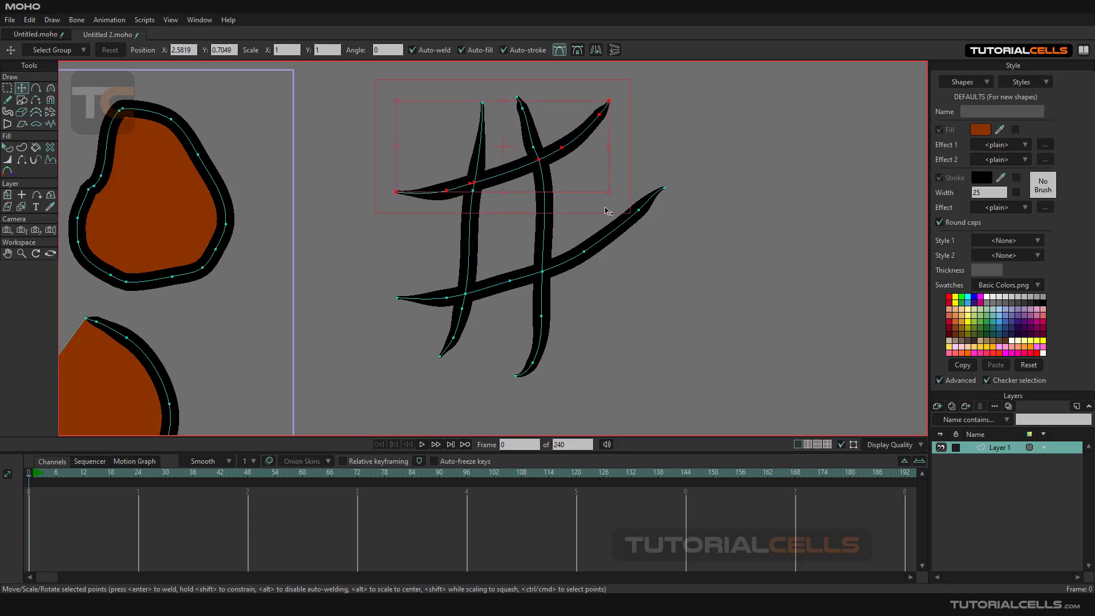
click(8, 88)
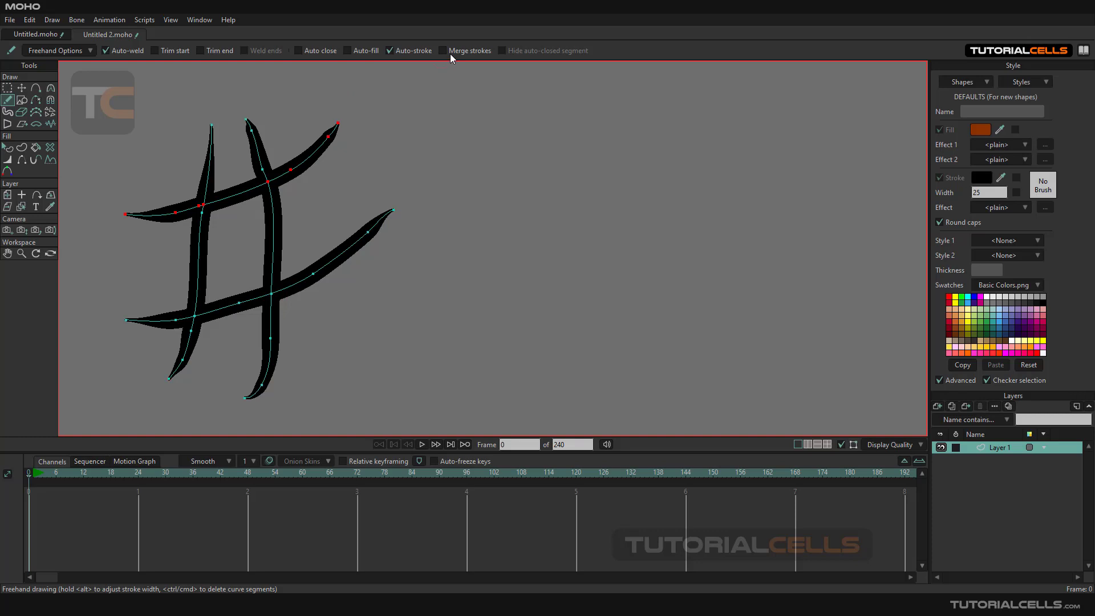
click(442, 50)
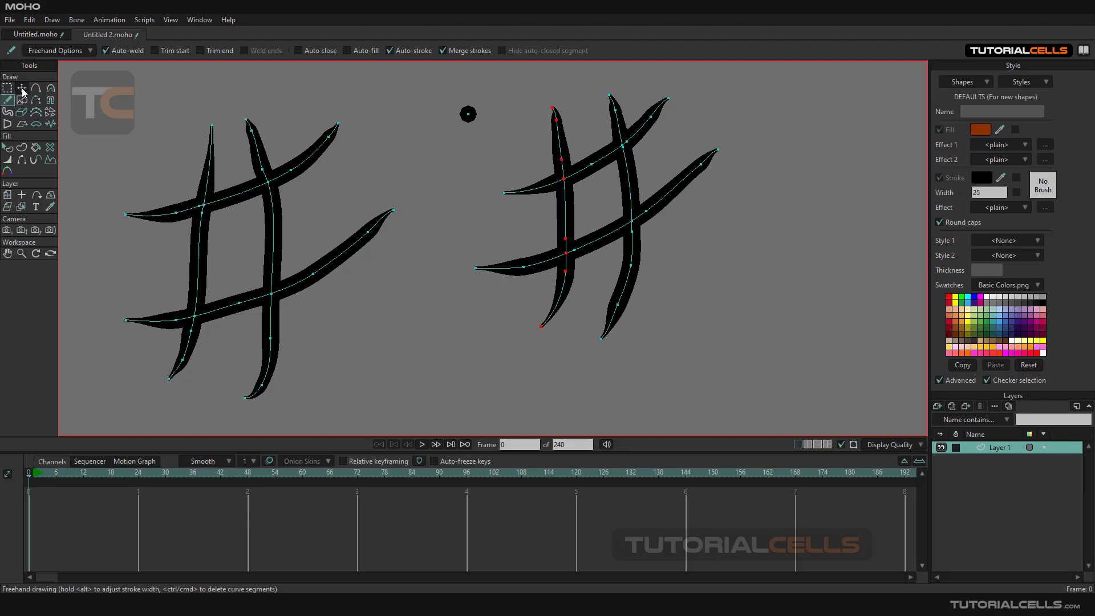
click(22, 88)
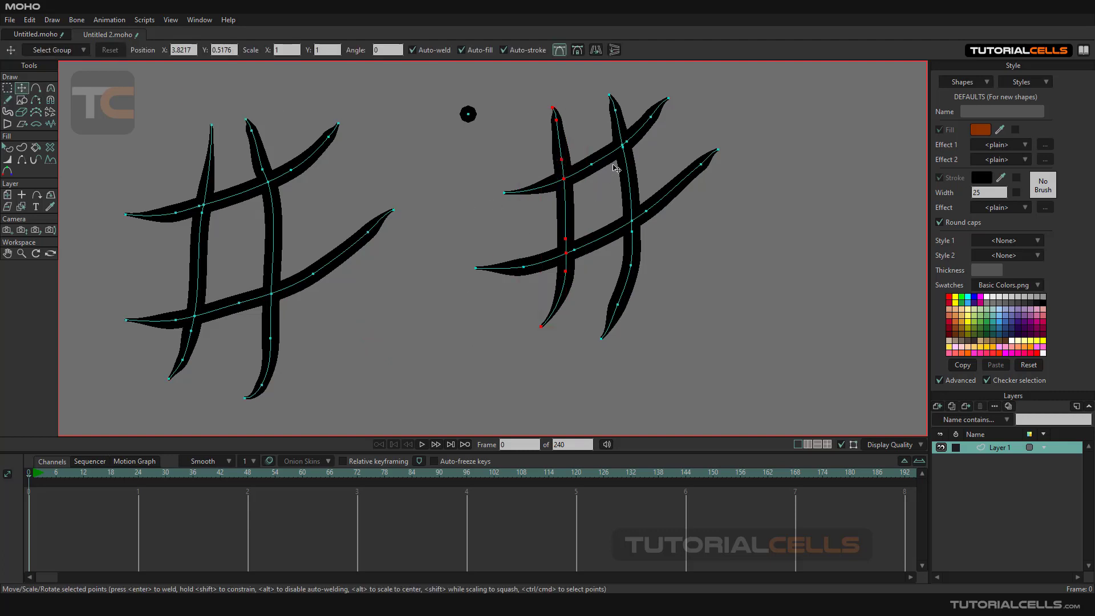